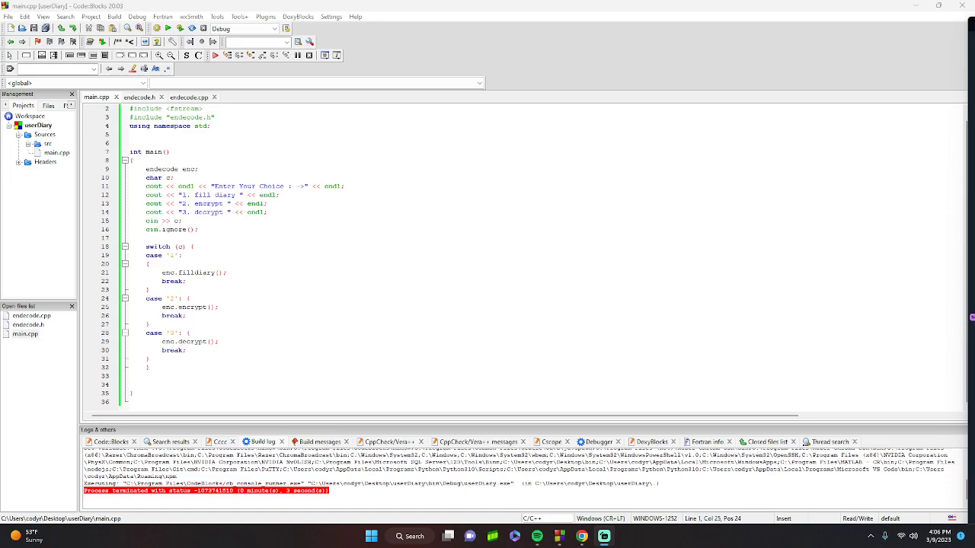
pyautogui.moveTo(597, 105)
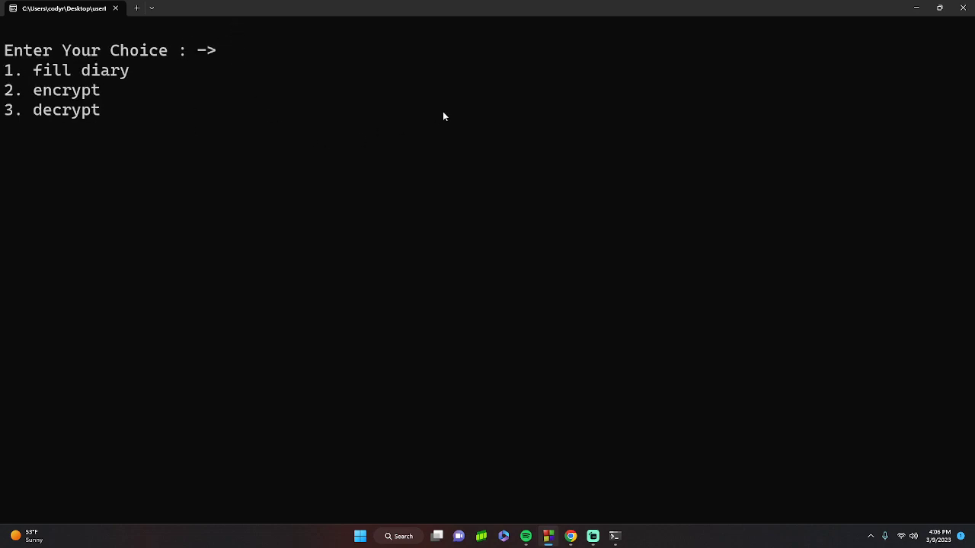
# Fill cody.txt with 'Dear Diary,', 'This is Cody, I am demo this program', 'for', then exit.
pyautogui.write('1')
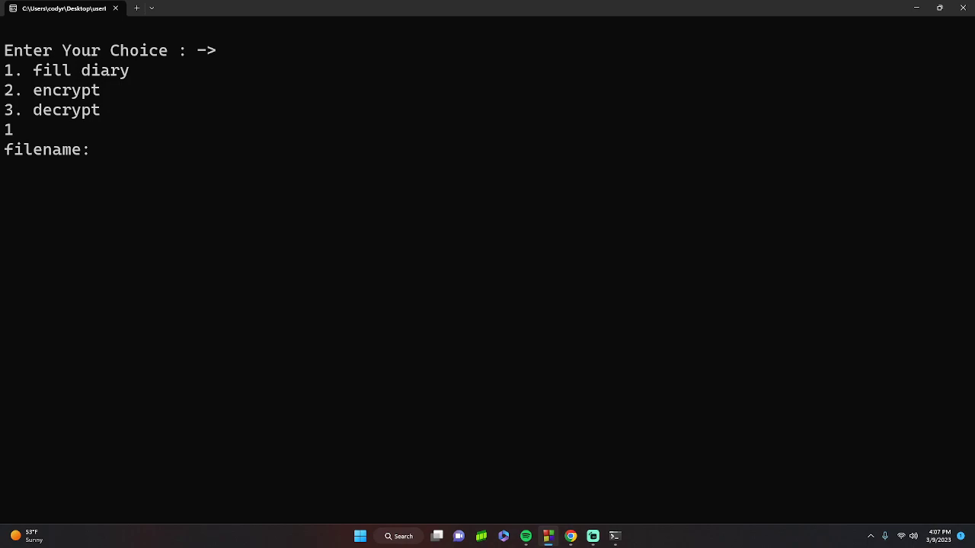
pyautogui.write('cody.txt')
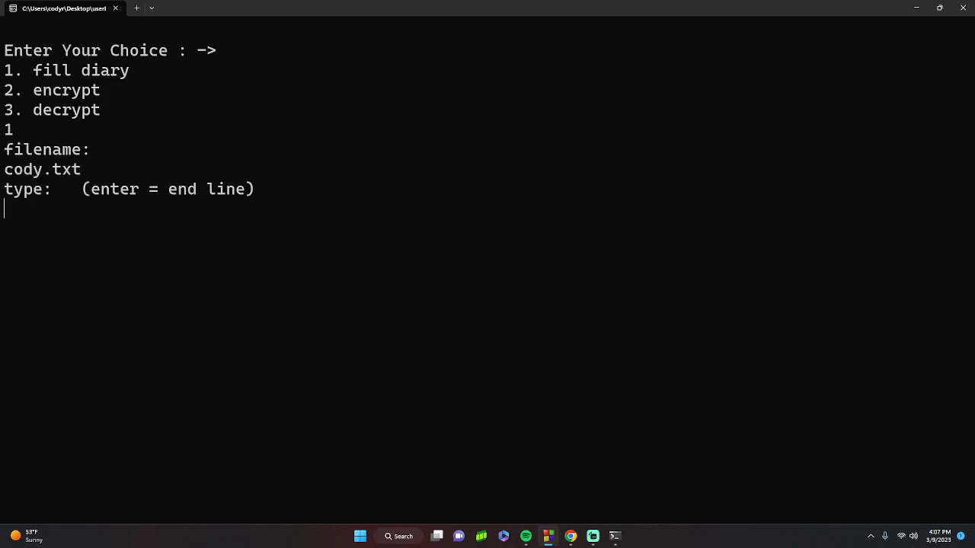
pyautogui.write('D')
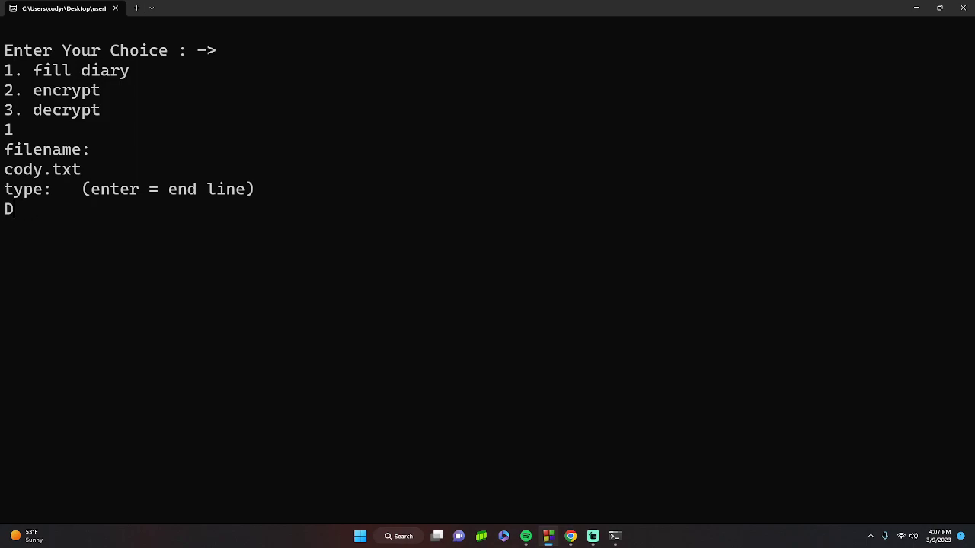
pyautogui.write('ear Diary,')
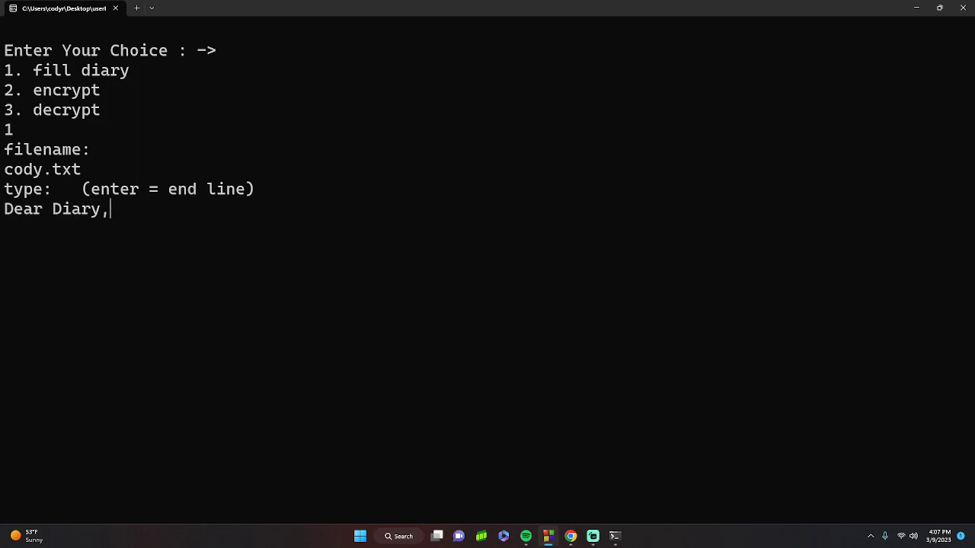
pyautogui.press('enter')
pyautogui.write('d')
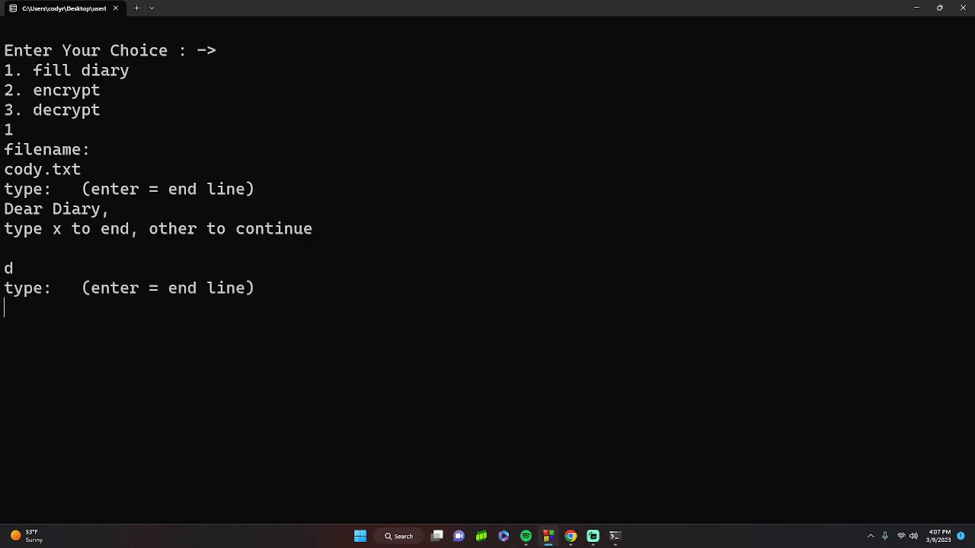
pyautogui.write('Th')
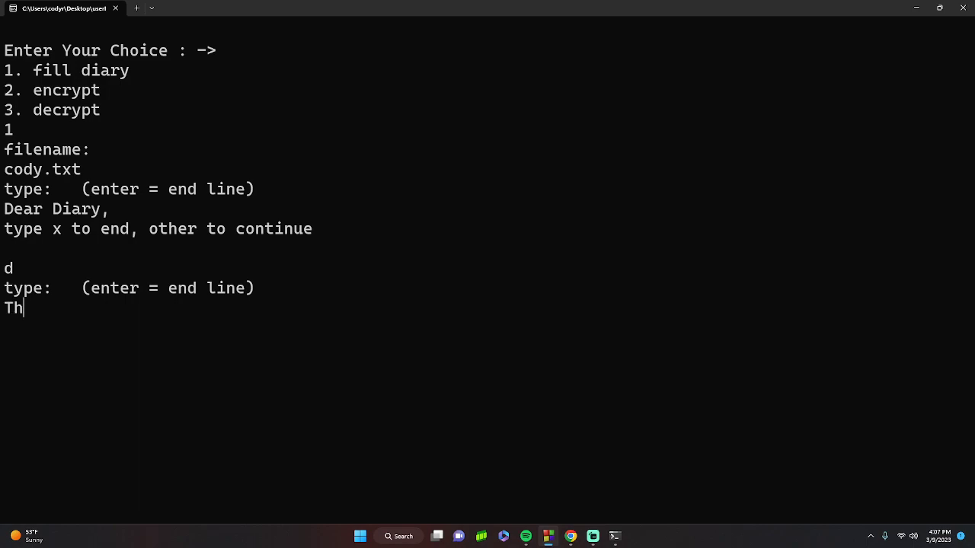
pyautogui.write('is is Cody,')
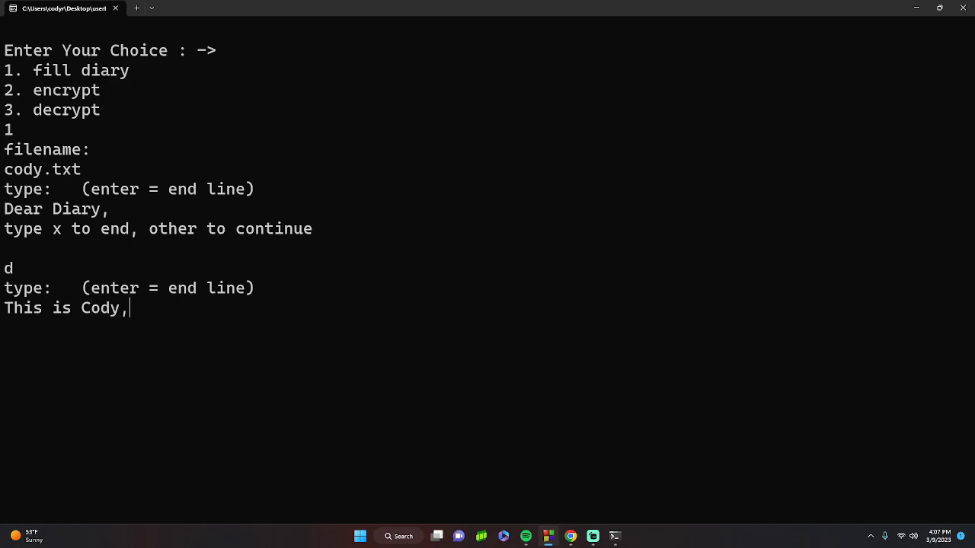
pyautogui.write('I am demo')
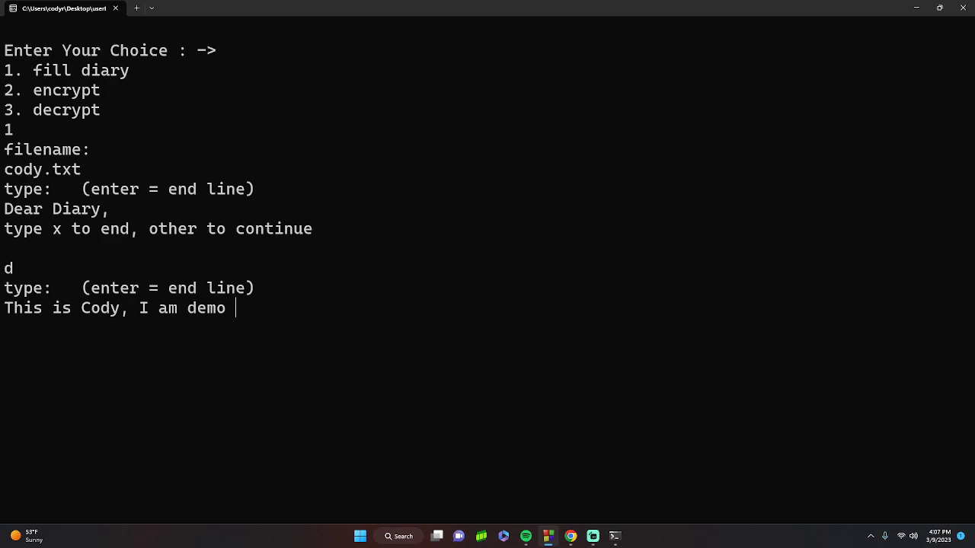
pyautogui.write('this program')
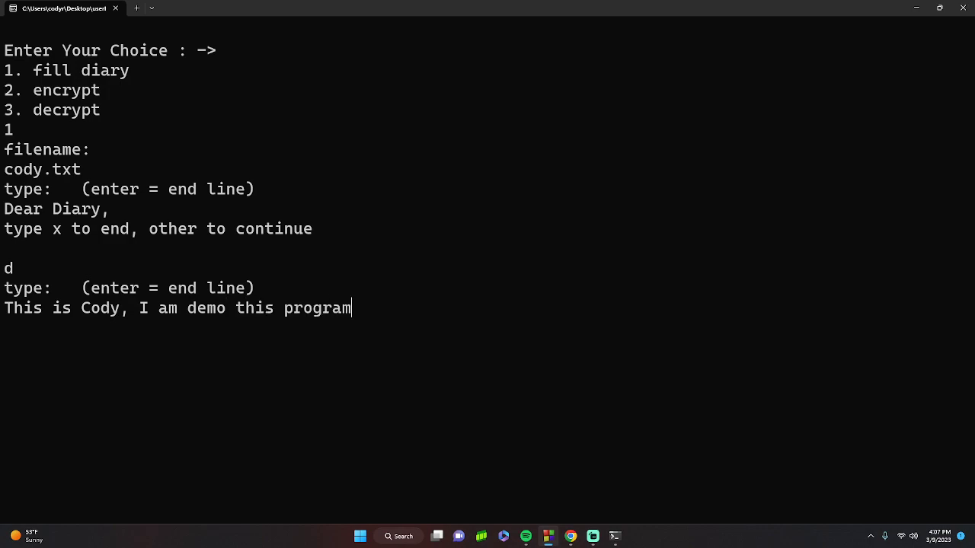
pyautogui.press('enter')
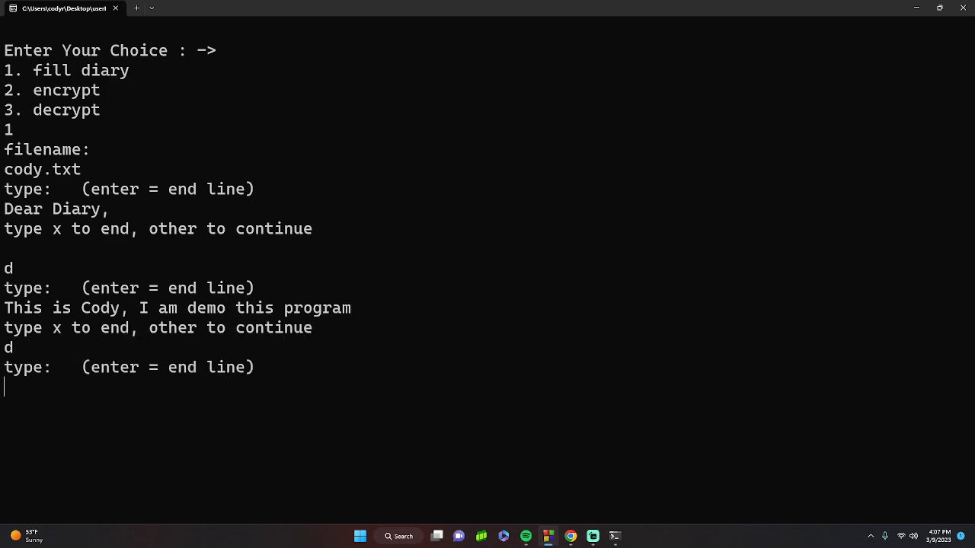
pyautogui.write('for youtube')
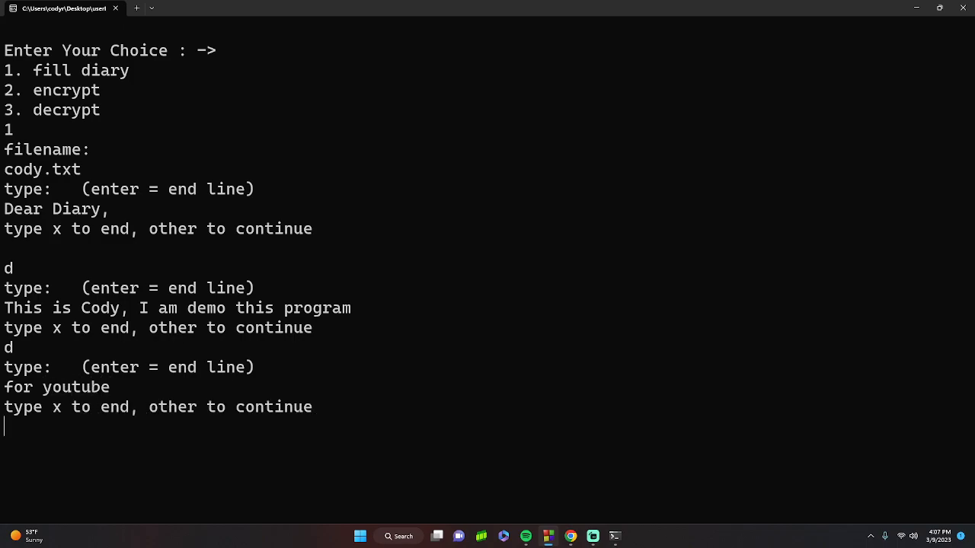
pyautogui.write('x')
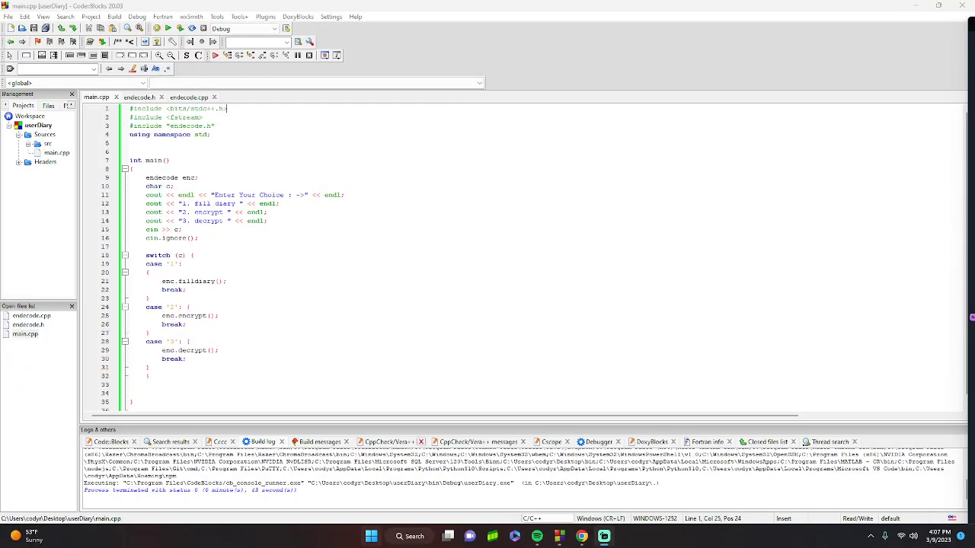
# Launch File Explorer from Windows search and open the cody.txt diary file.
pyautogui.click(410, 536)
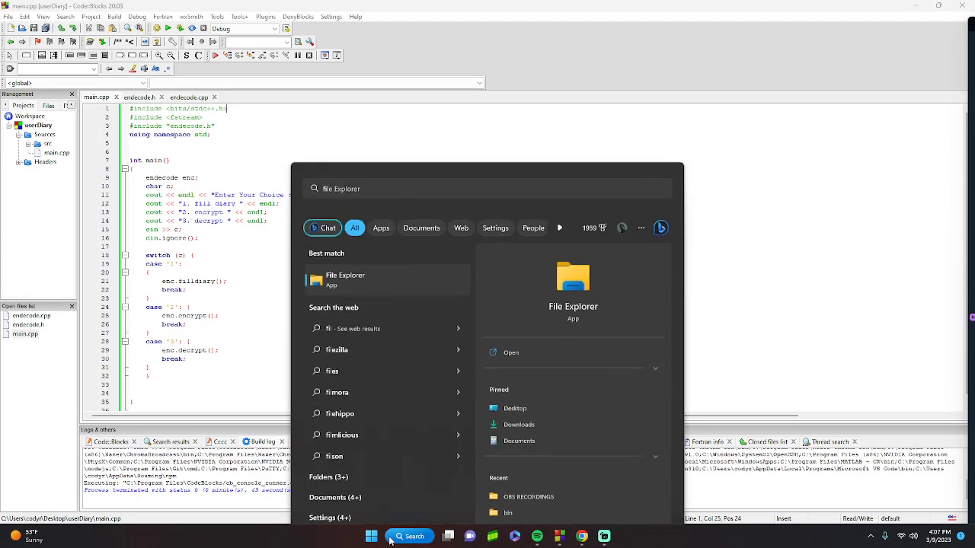
pyautogui.click(345, 280)
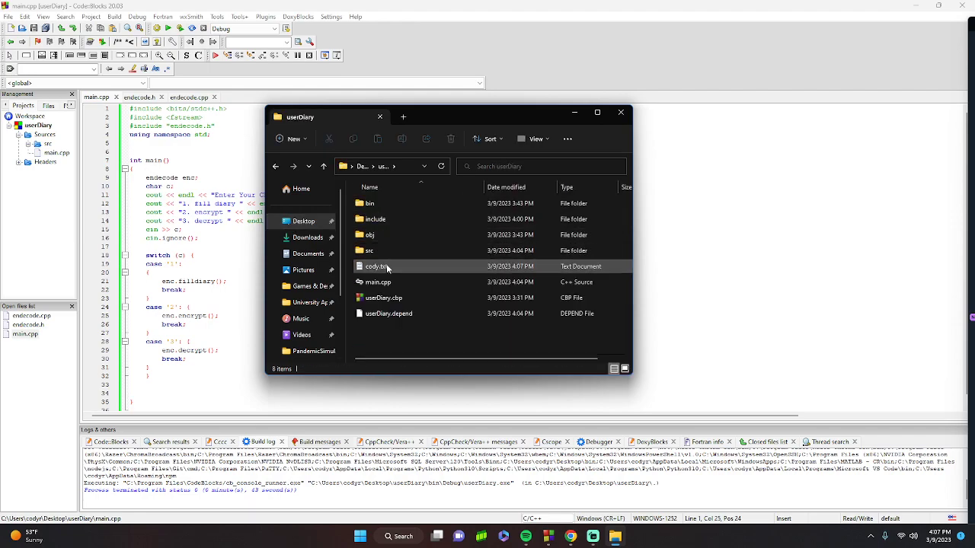
pyautogui.doubleClick(373, 266)
pyautogui.write('2')
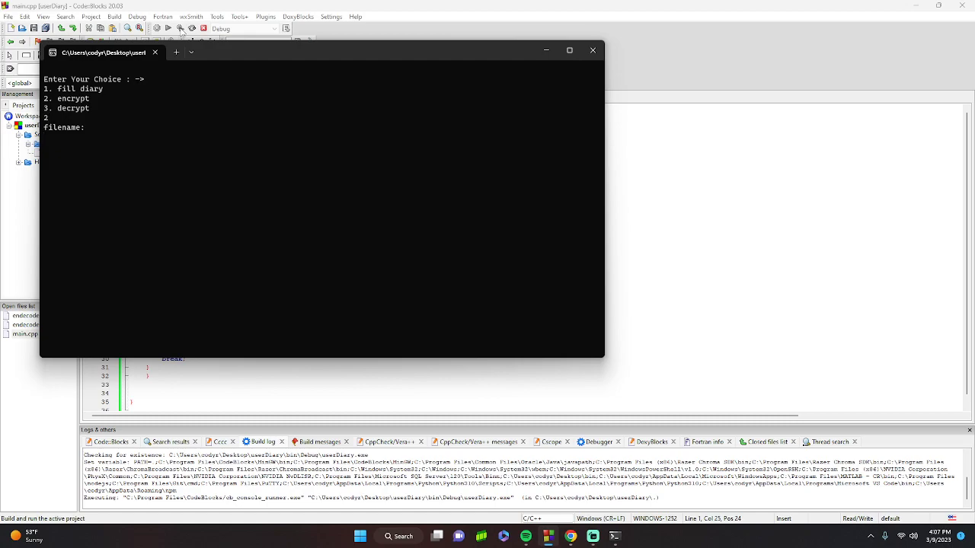
pyautogui.write('cody.txt')
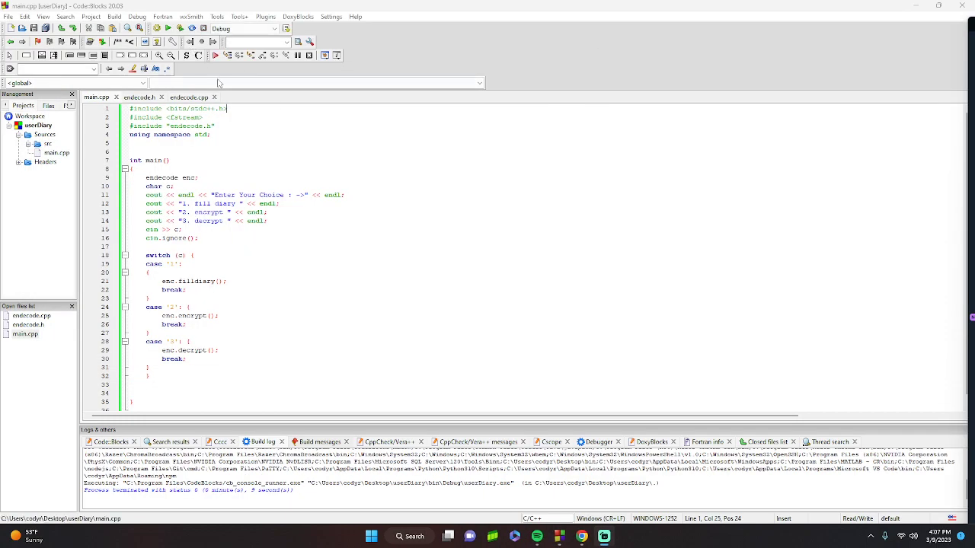
pyautogui.click(409, 536)
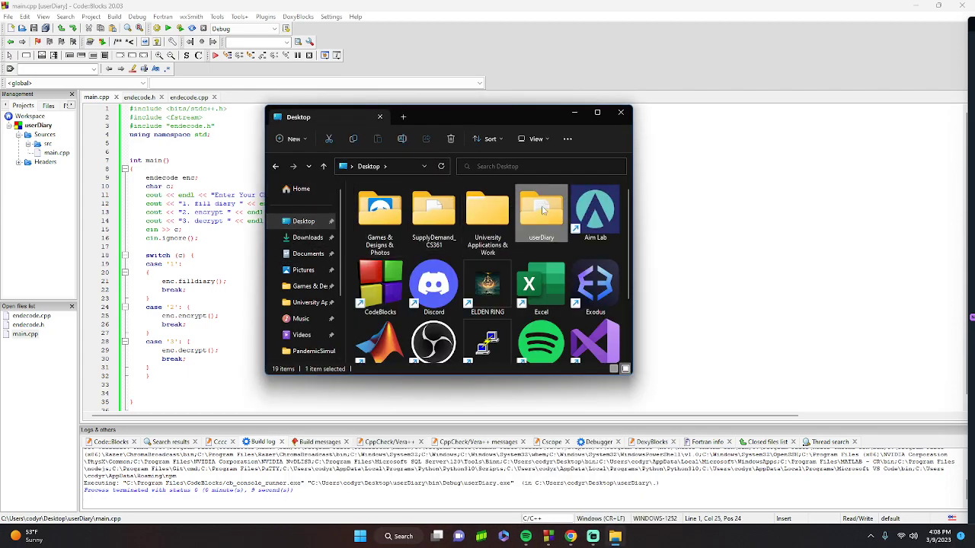
pyautogui.doubleClick(540, 210)
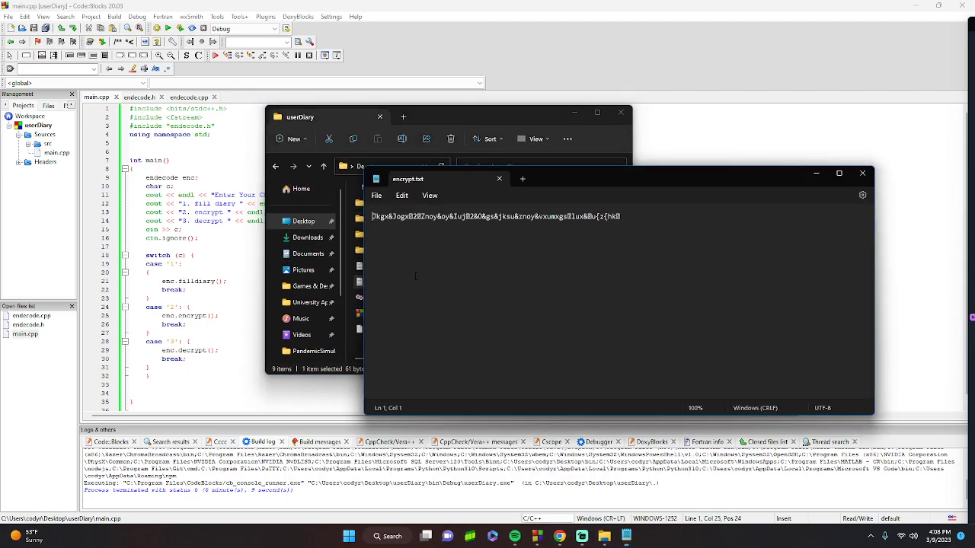
pyautogui.click(862, 173)
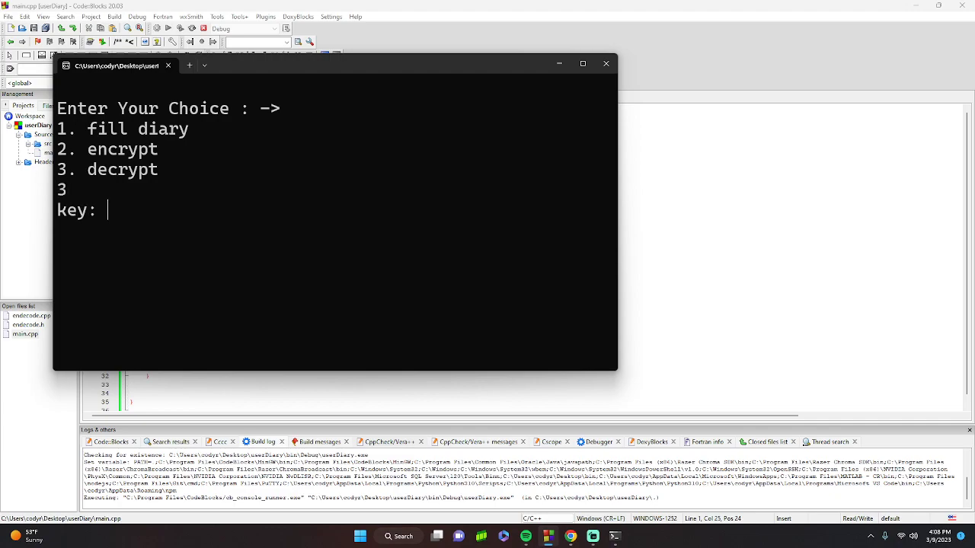
pyautogui.write('6')
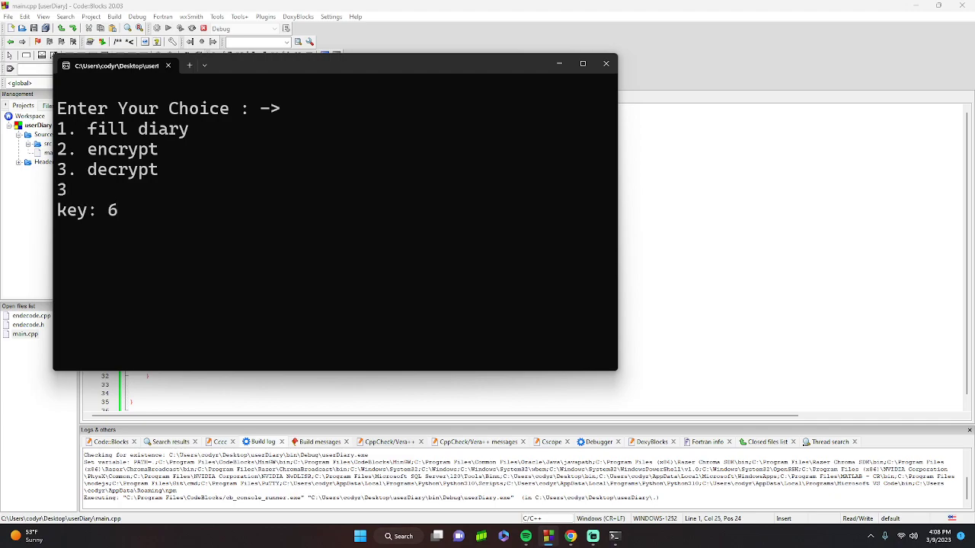
pyautogui.click(400, 536)
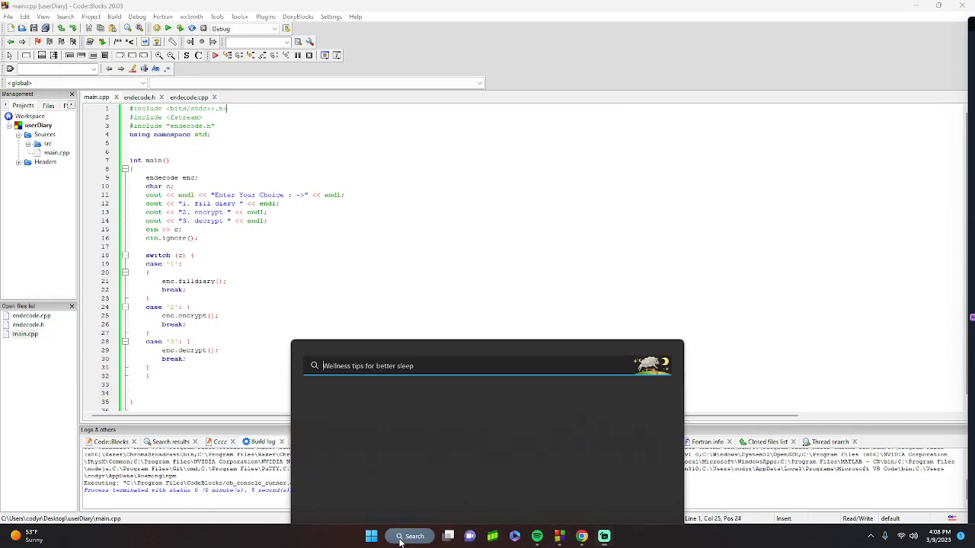
# Scroll through the GeeksforGeeks encrypt/decrypt C++ code and select the article's URL.
pyautogui.click(437, 536)
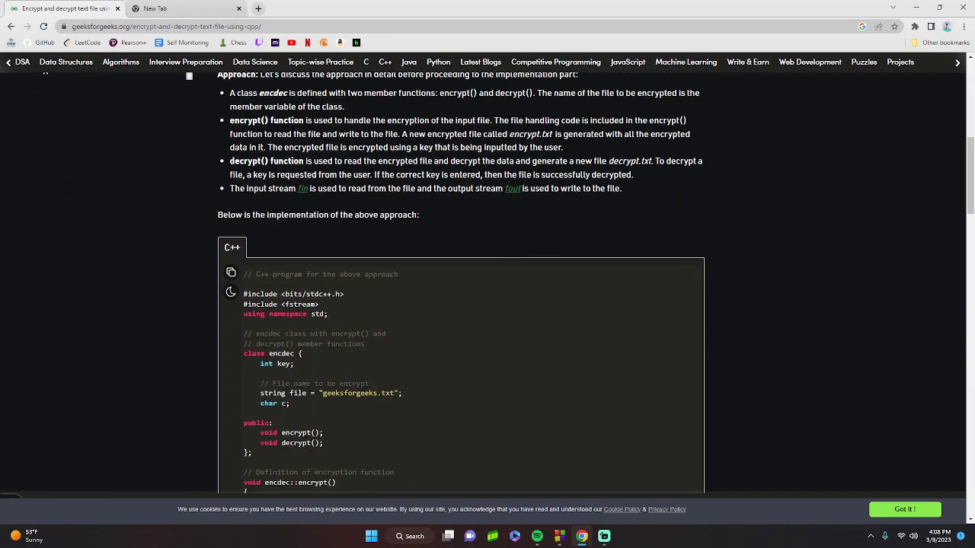
pyautogui.scroll(-3)
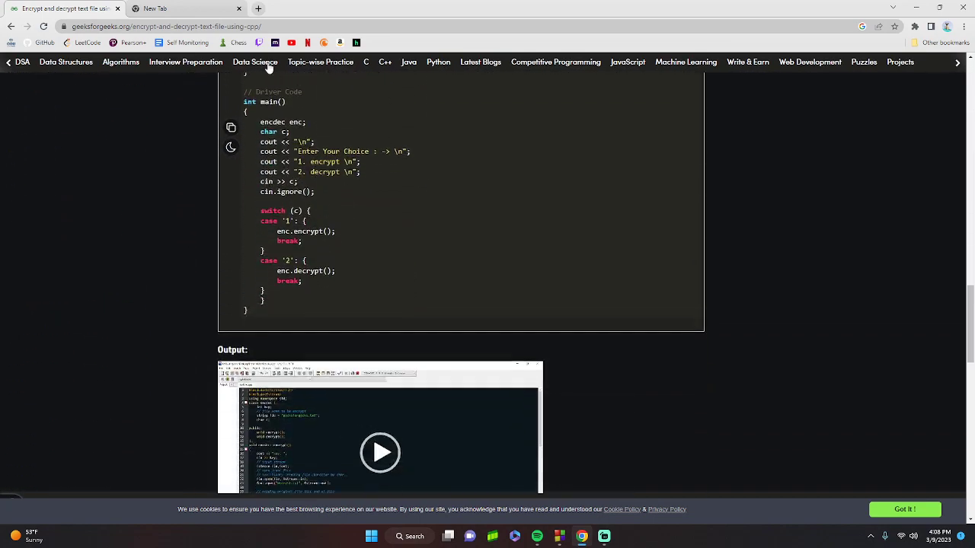
pyautogui.click(187, 27)
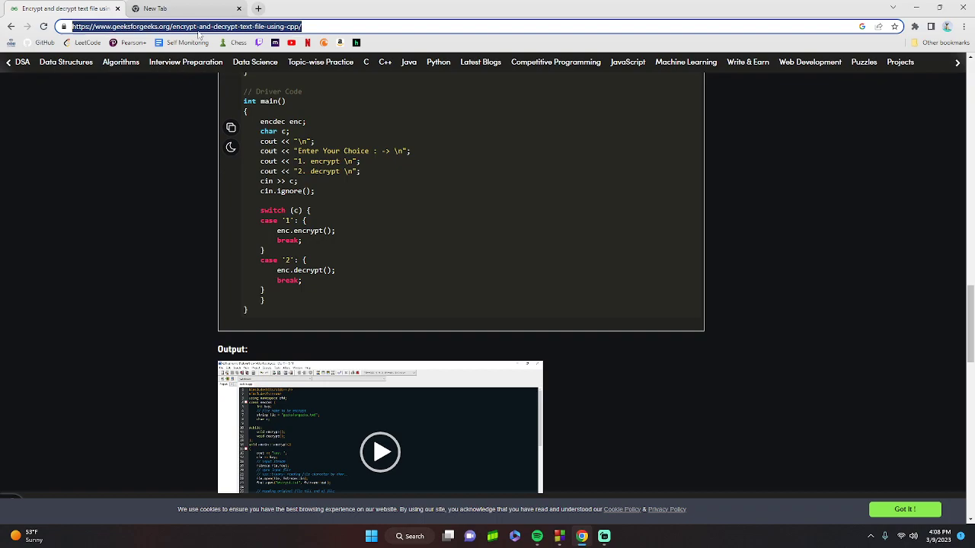
pyautogui.click(198, 27)
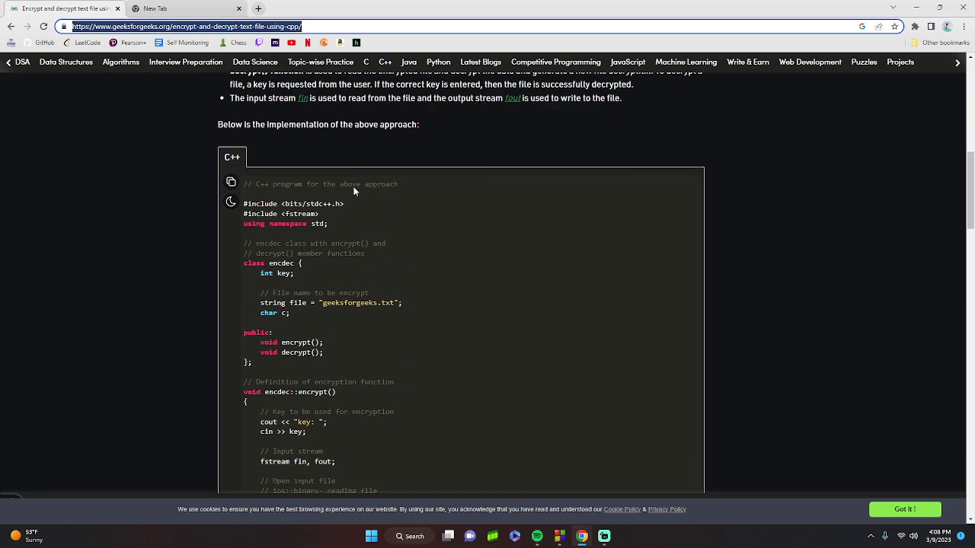
pyautogui.scroll(-3)
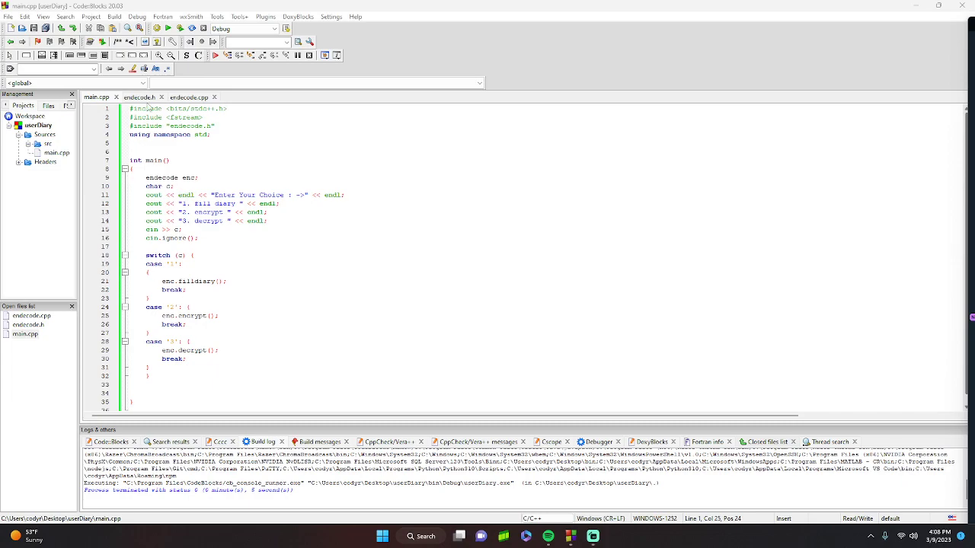
# Inspect the endecode.h class declaration, then view filldiary() in endecode.cpp.
pyautogui.click(139, 97)
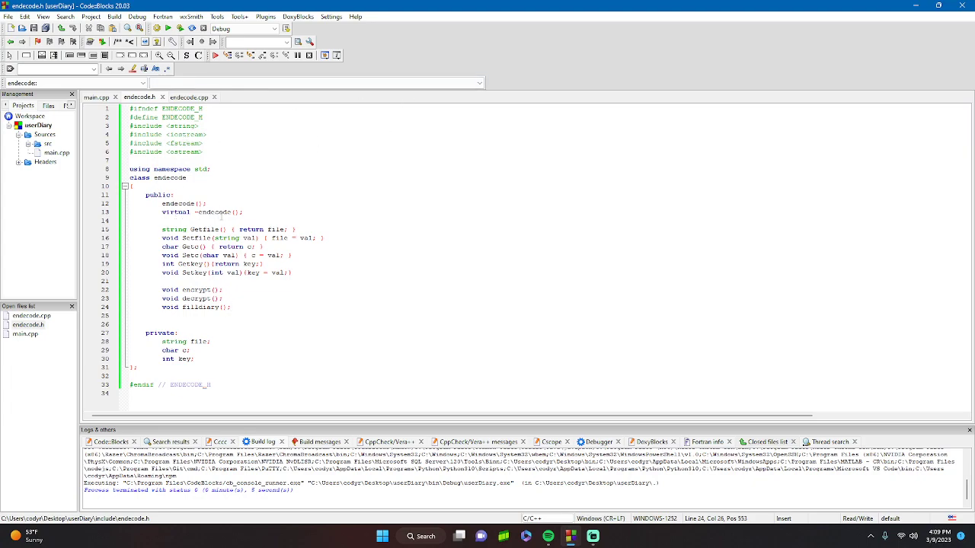
pyautogui.click(206, 229)
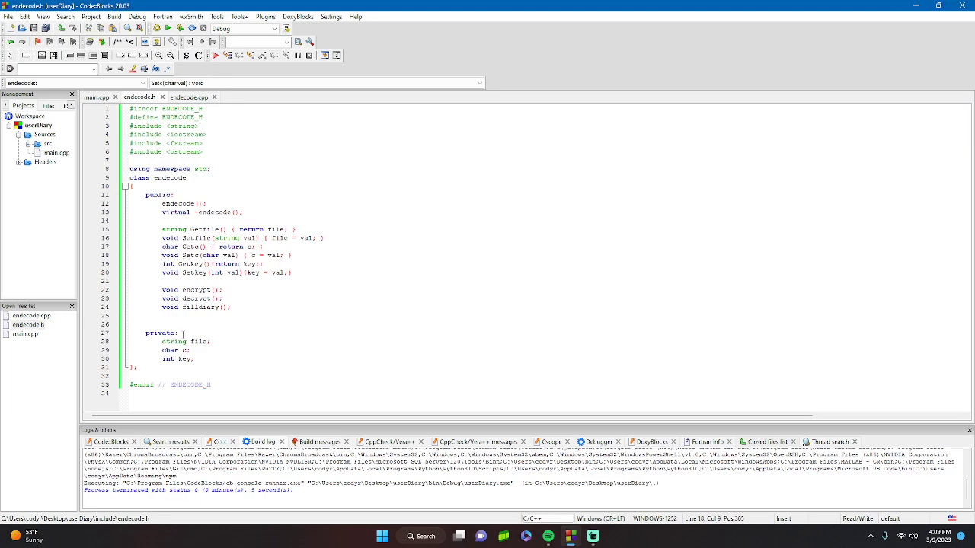
pyautogui.click(185, 350)
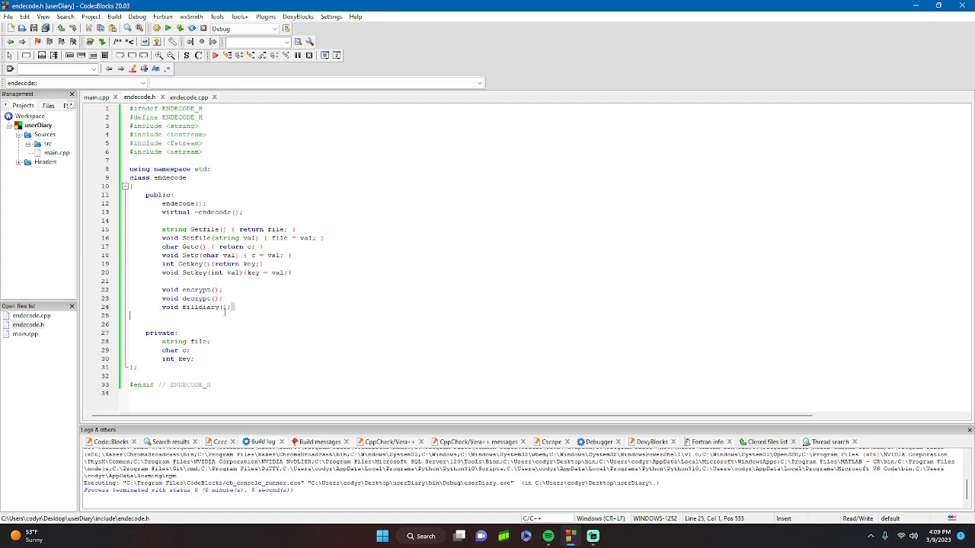
pyautogui.click(188, 96)
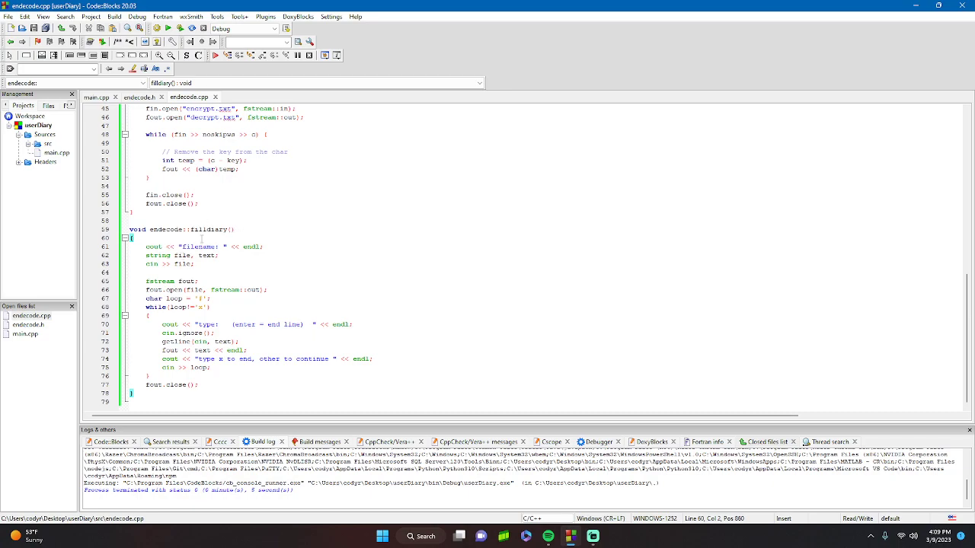
pyautogui.doubleClick(204, 255)
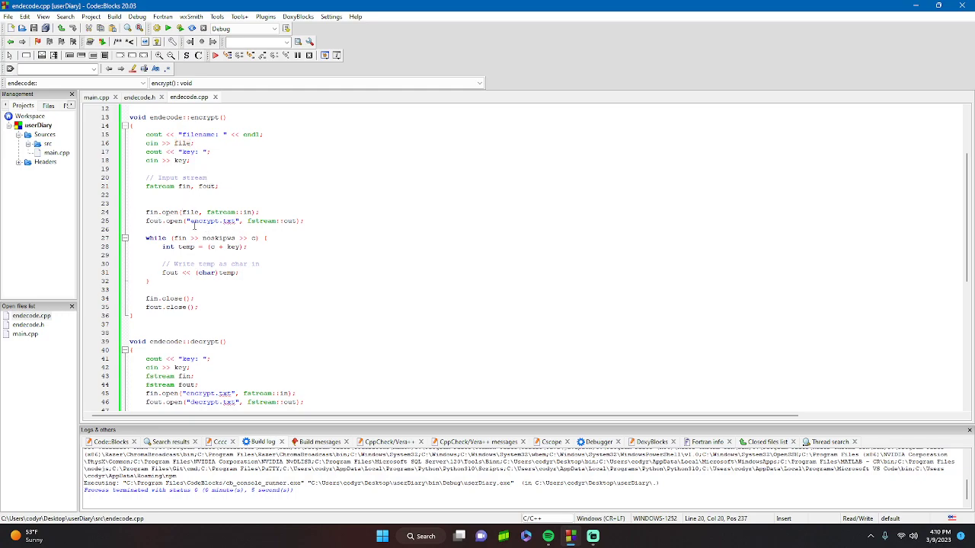
pyautogui.moveTo(250, 151)
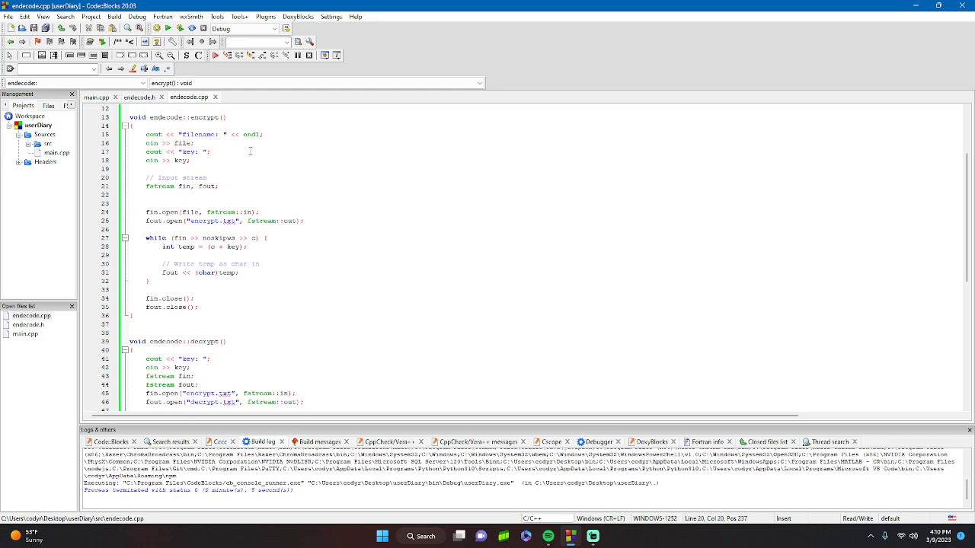
pyautogui.moveTo(192, 245)
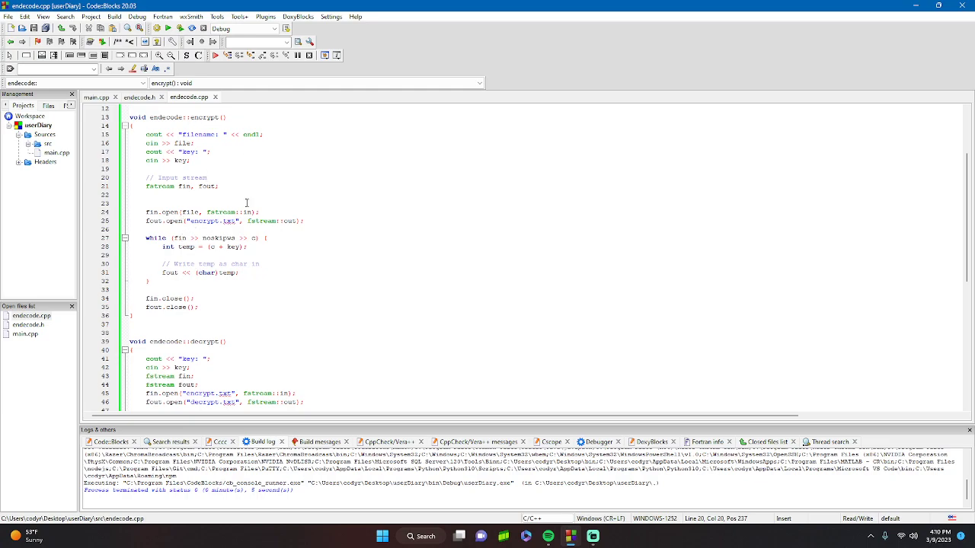
pyautogui.moveTo(285, 176)
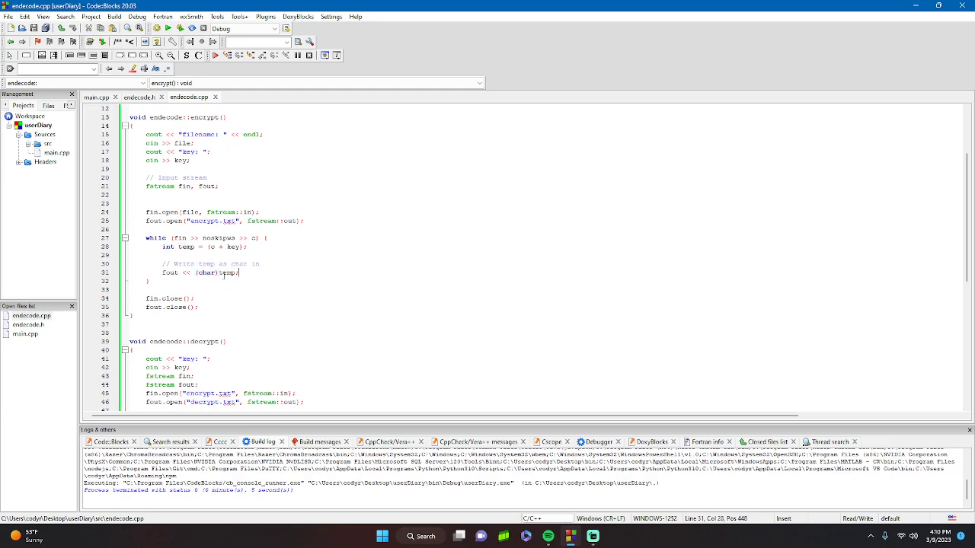
pyautogui.moveTo(228, 273)
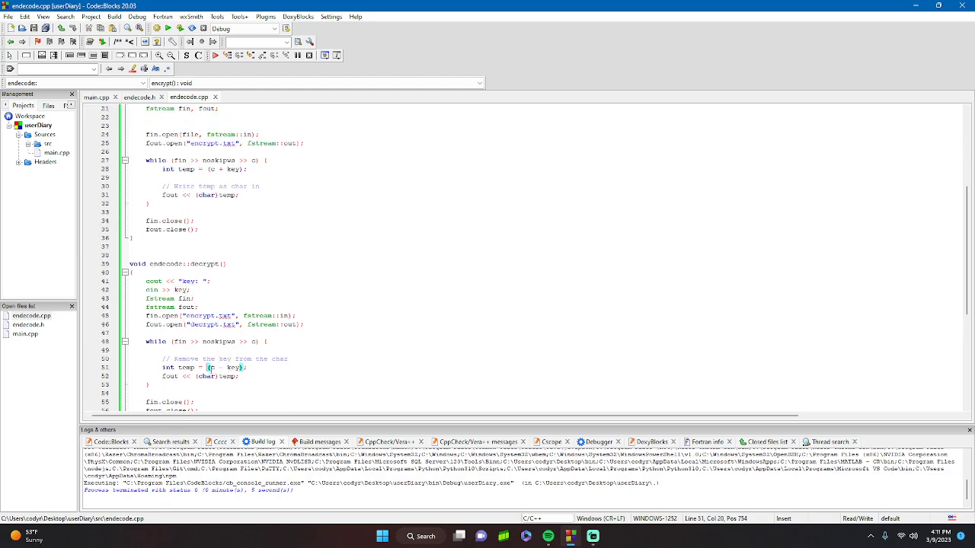
pyautogui.doubleClick(226, 376)
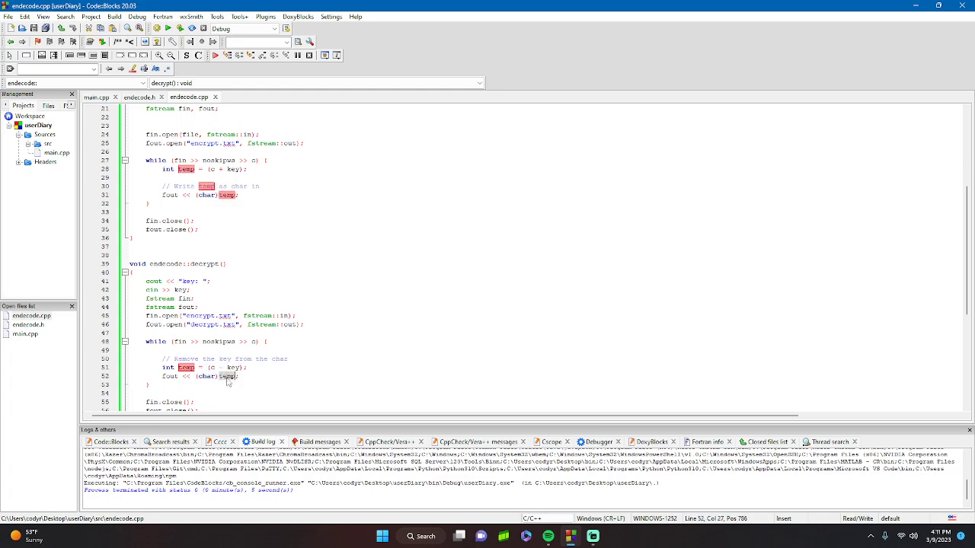
pyautogui.scroll(-3)
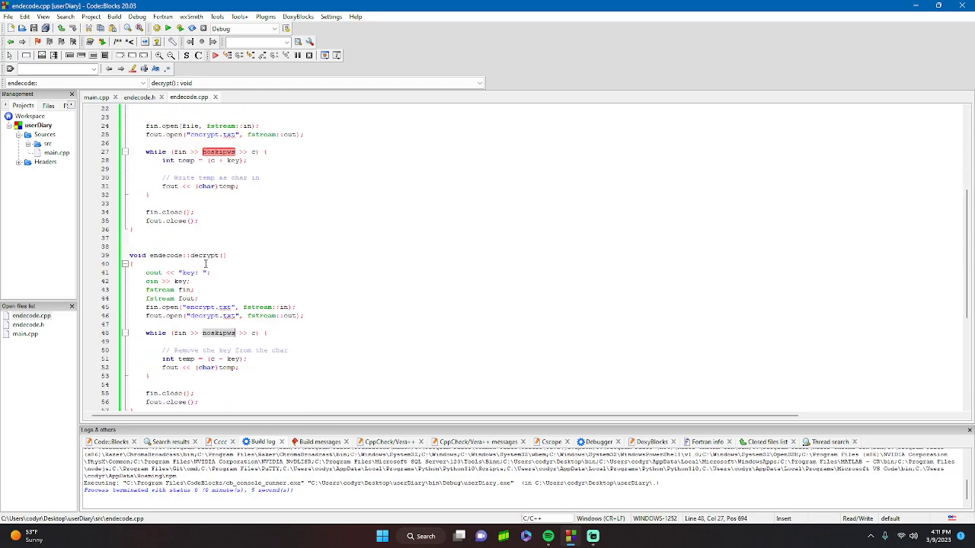
pyautogui.scroll(-3)
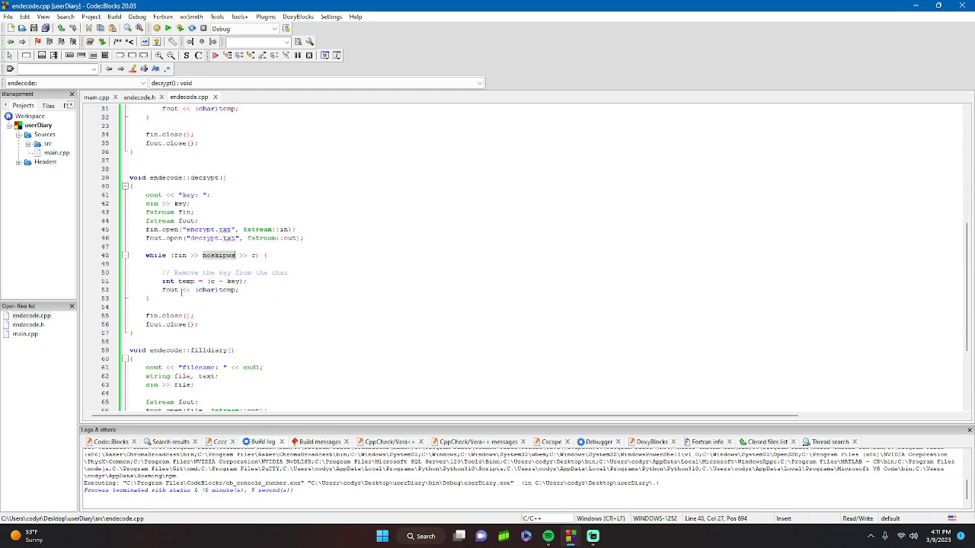
pyautogui.scroll(-3)
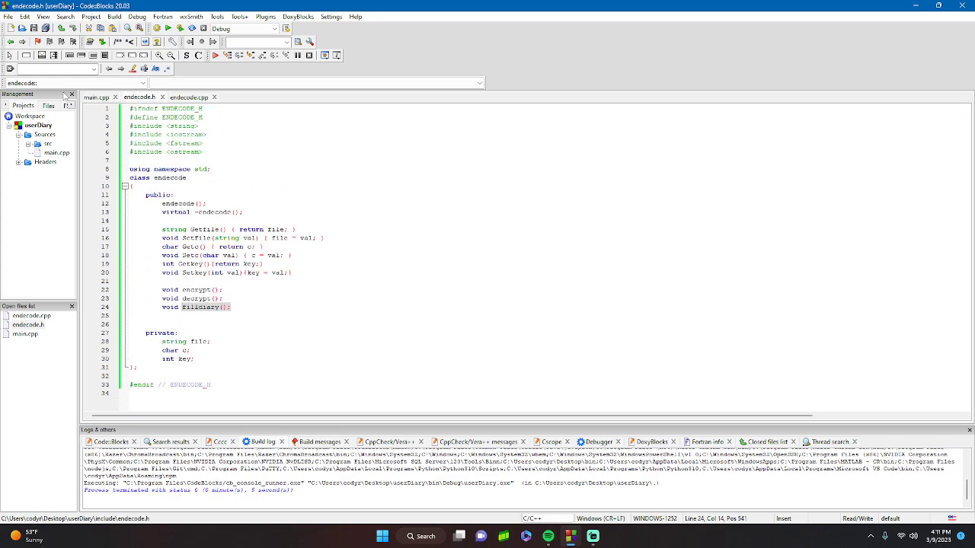
# Flip through endecode.h and endecode.cpp, ending on main.cpp's choice switch.
pyautogui.click(96, 96)
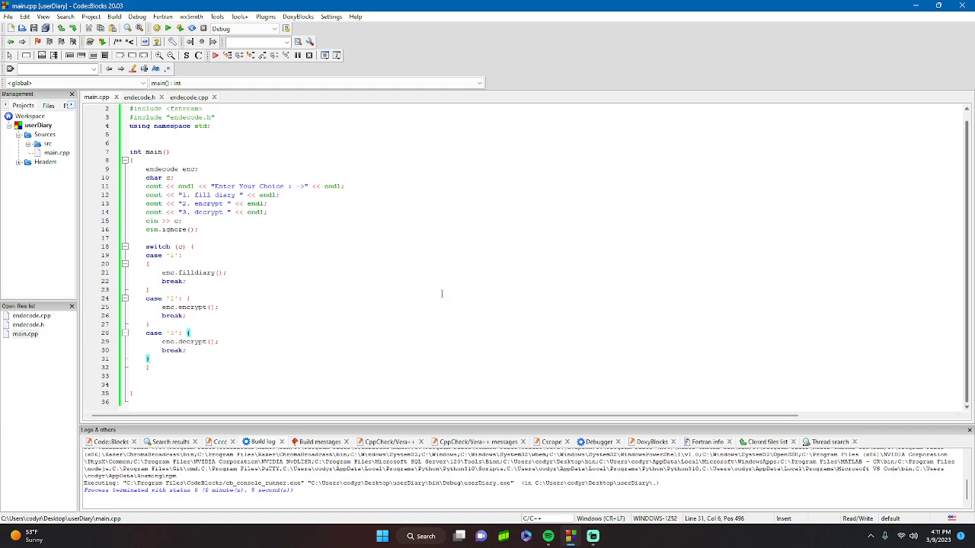
pyautogui.moveTo(167, 139)
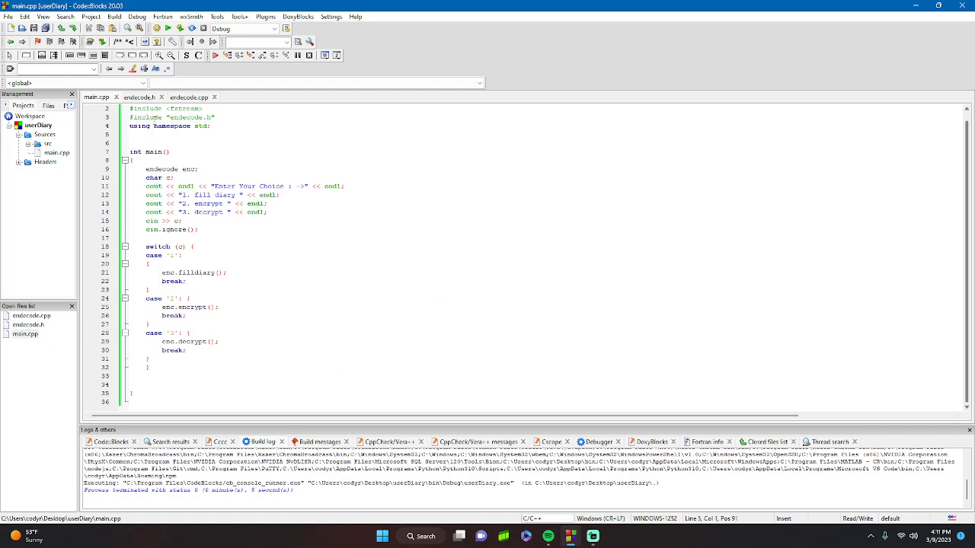
pyautogui.click(139, 97)
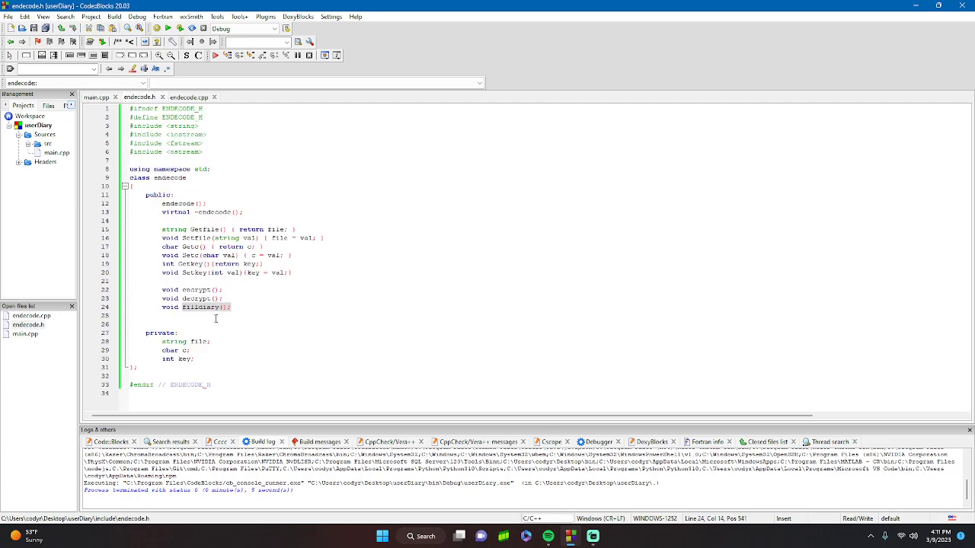
pyautogui.click(189, 96)
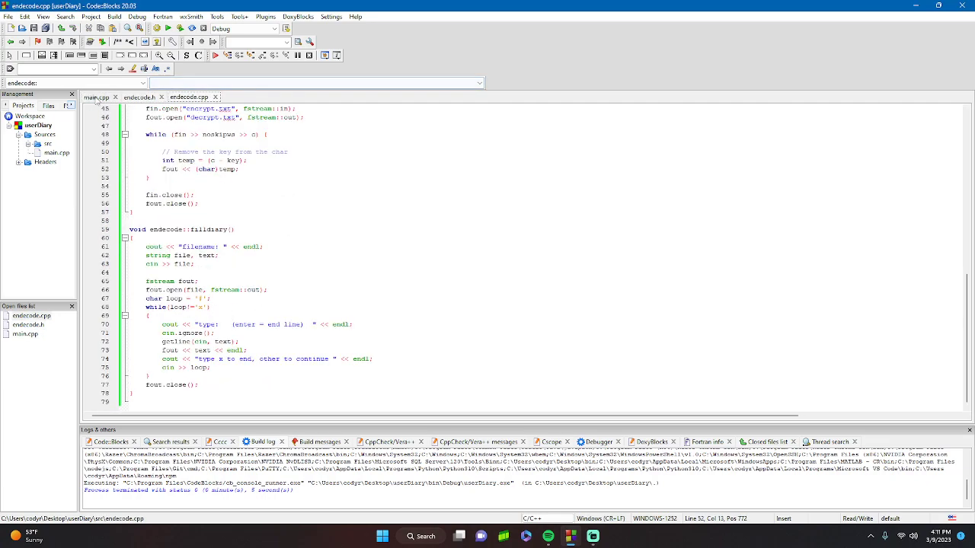
pyautogui.click(95, 97)
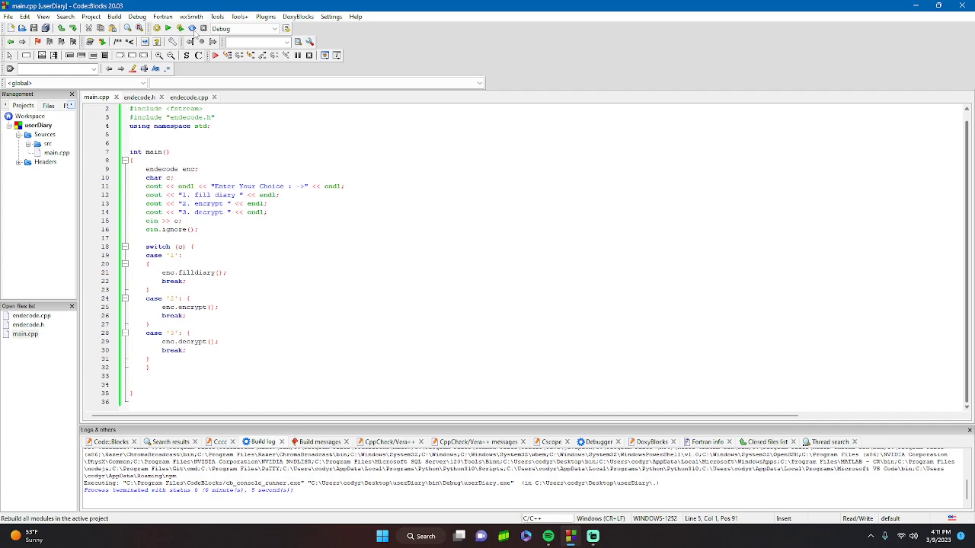
# Build and run userDiary, choosing fill diary with the file Demo.txt.
pyautogui.click(168, 28)
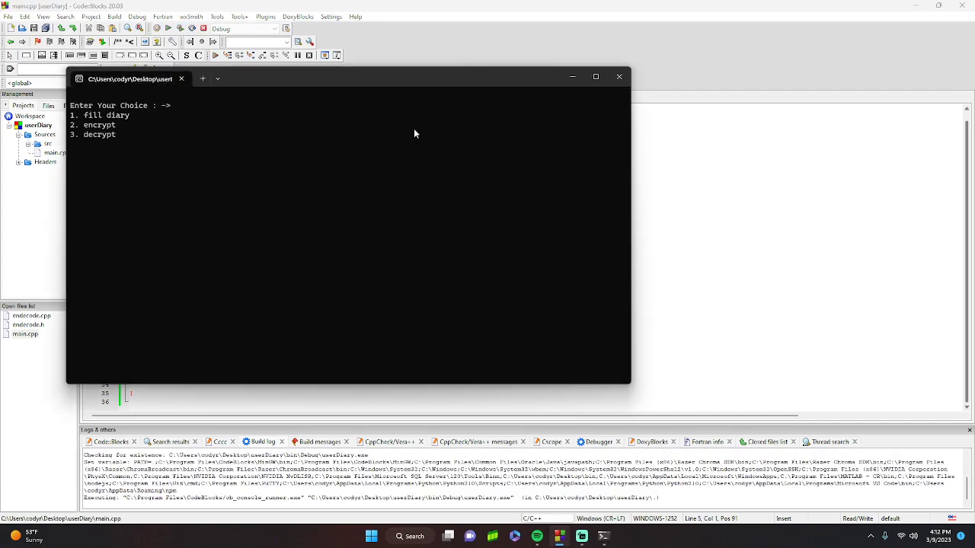
pyautogui.write('1')
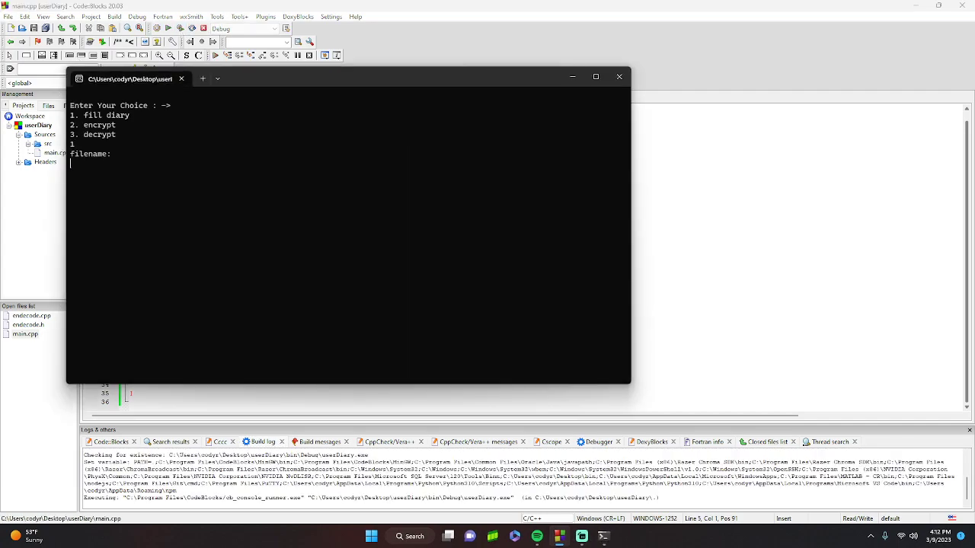
pyautogui.write('Demo.txt')
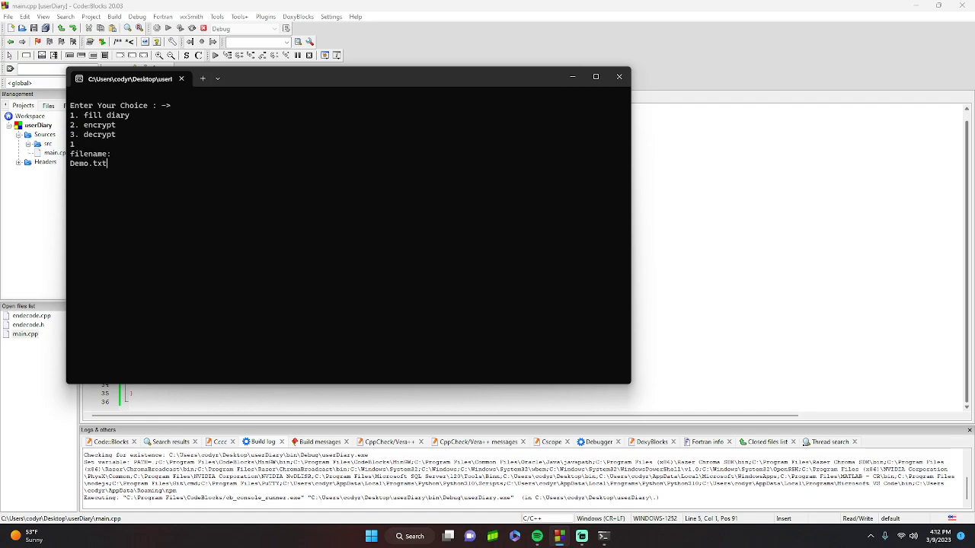
pyautogui.press('enter')
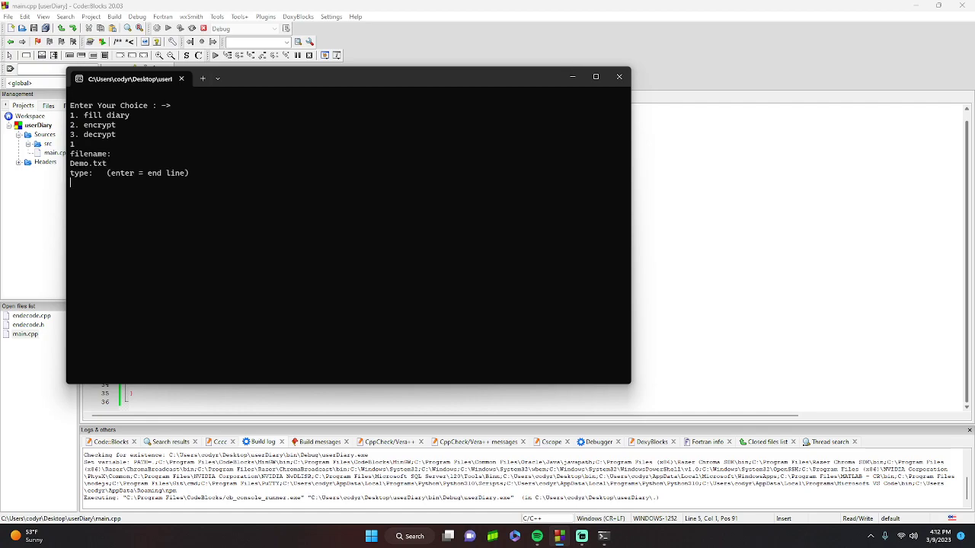
# Write 'Proguclear' into Demo.txt, then encrypt Demo.txt on a second run.
pyautogui.write('Prog')
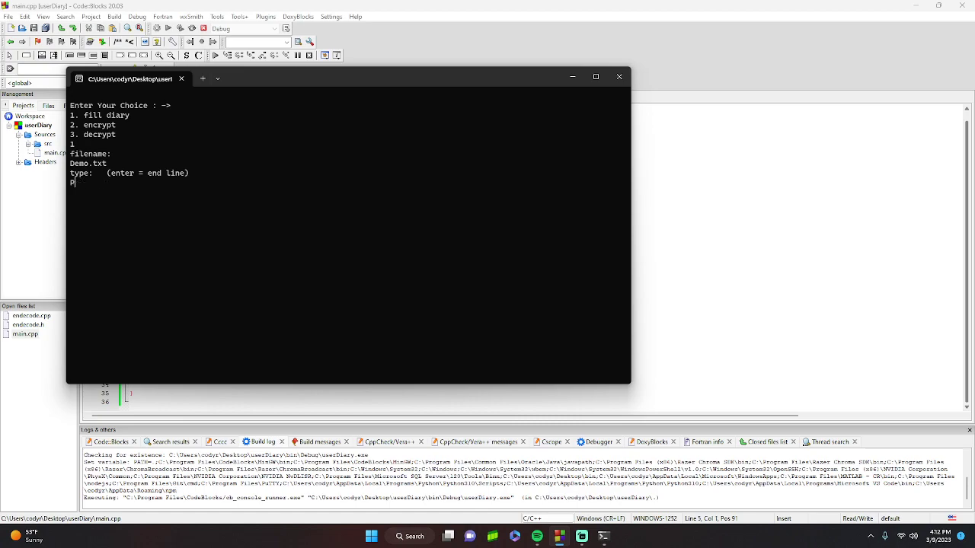
pyautogui.write('uclear')
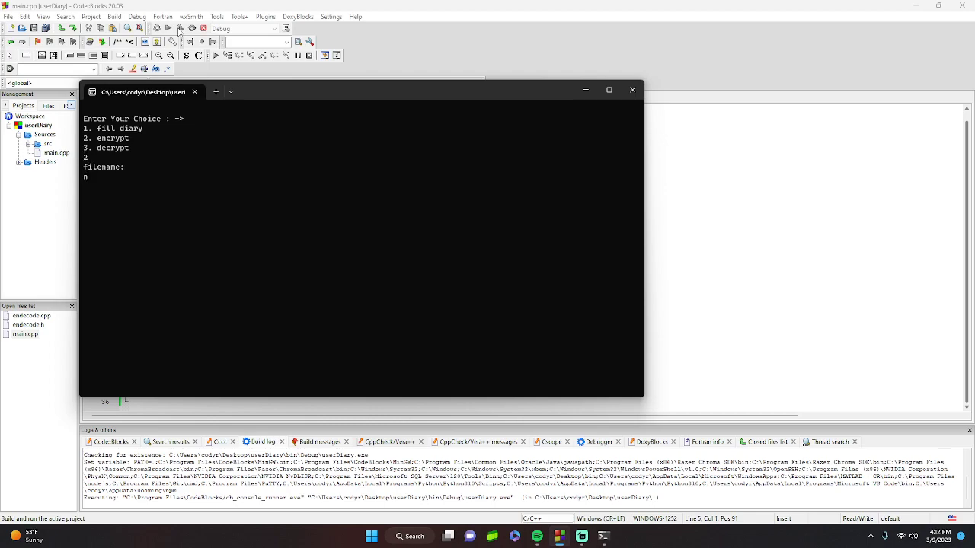
pyautogui.write('Demo.tx')
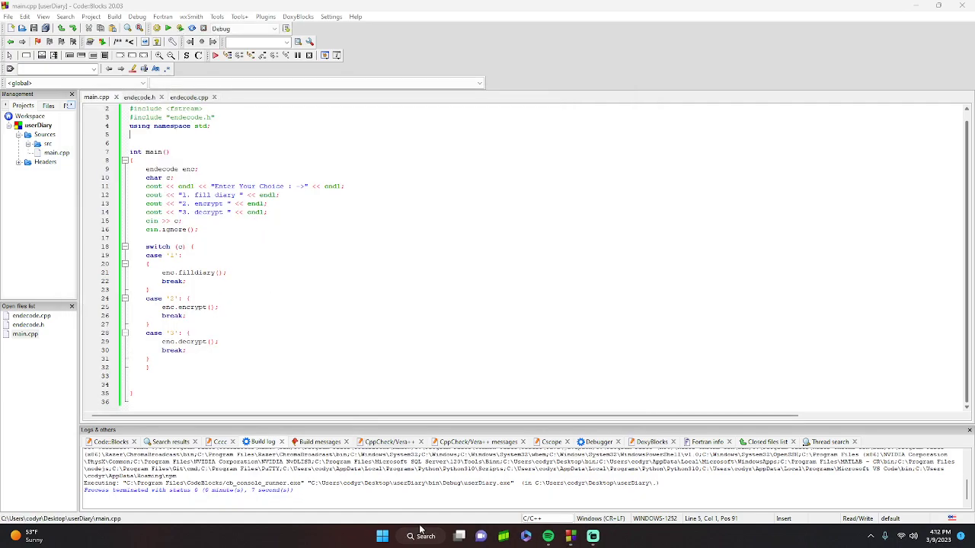
# Open File Explorer on the userDiary folder and inspect Demo.txt and encrypt.txt.
pyautogui.click(419, 536)
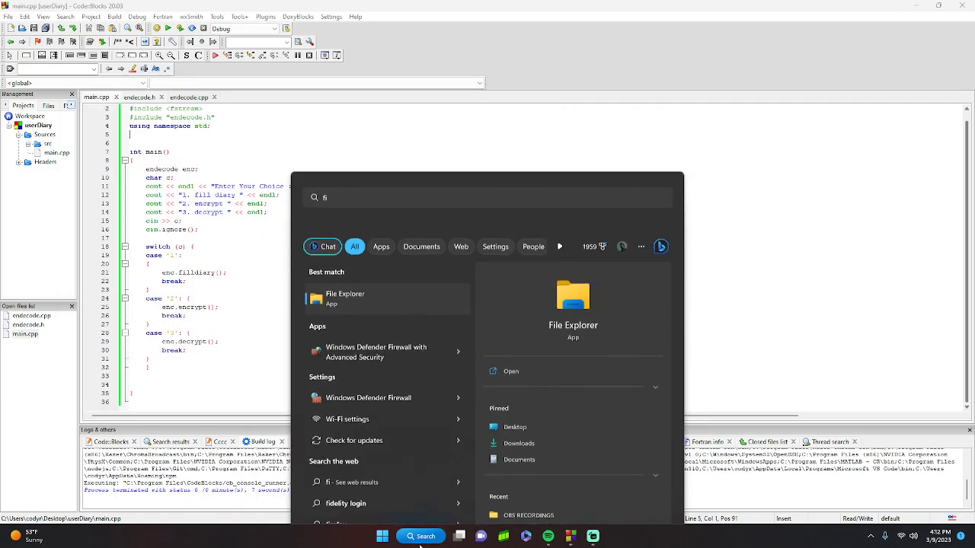
pyautogui.click(345, 297)
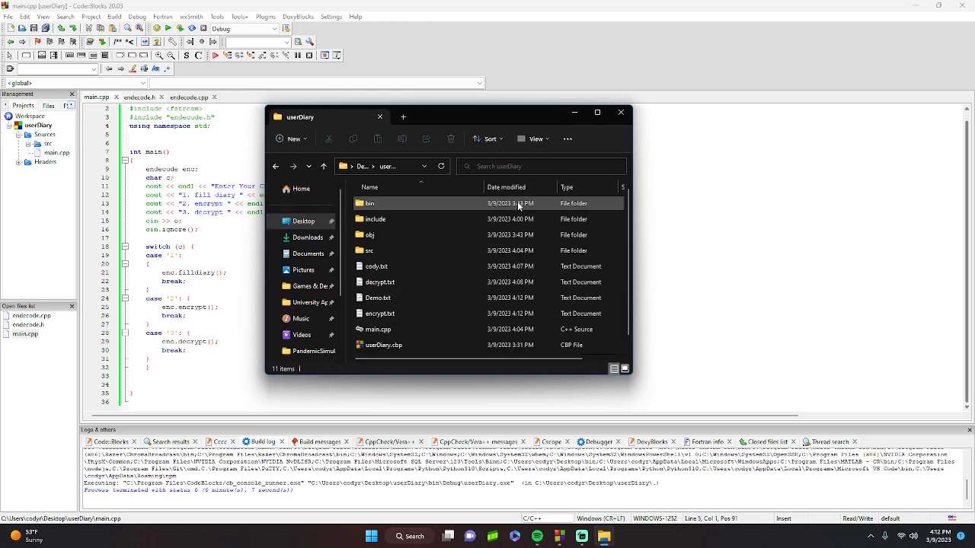
pyautogui.click(379, 313)
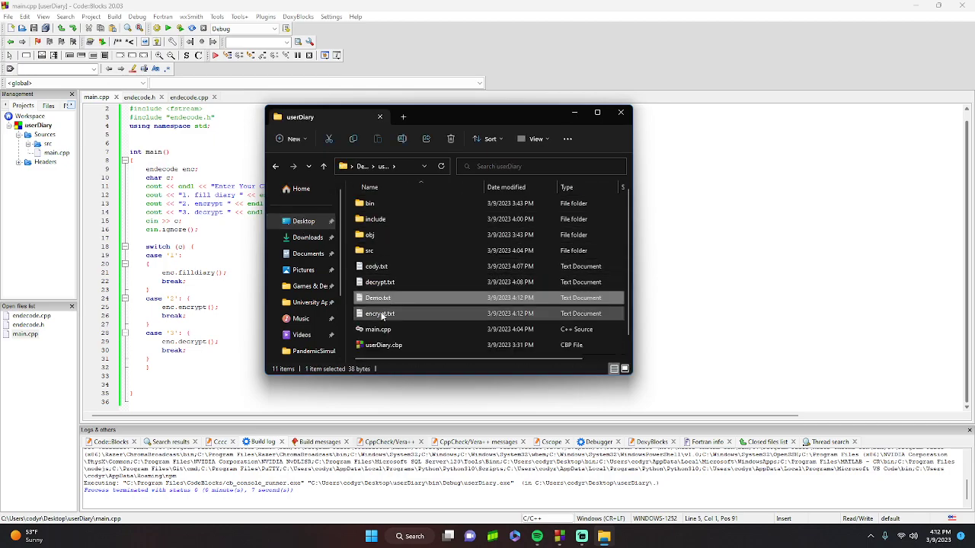
pyautogui.doubleClick(380, 313)
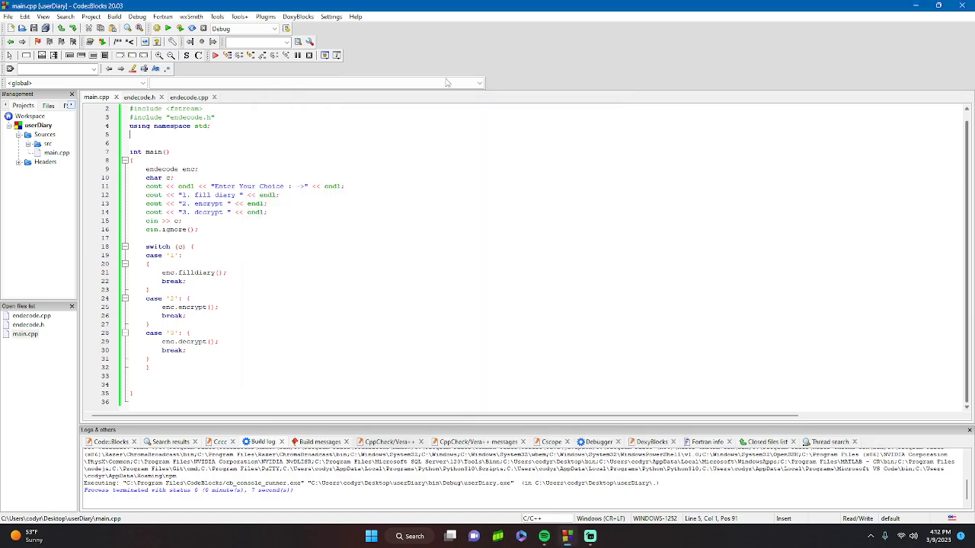
pyautogui.click(168, 28)
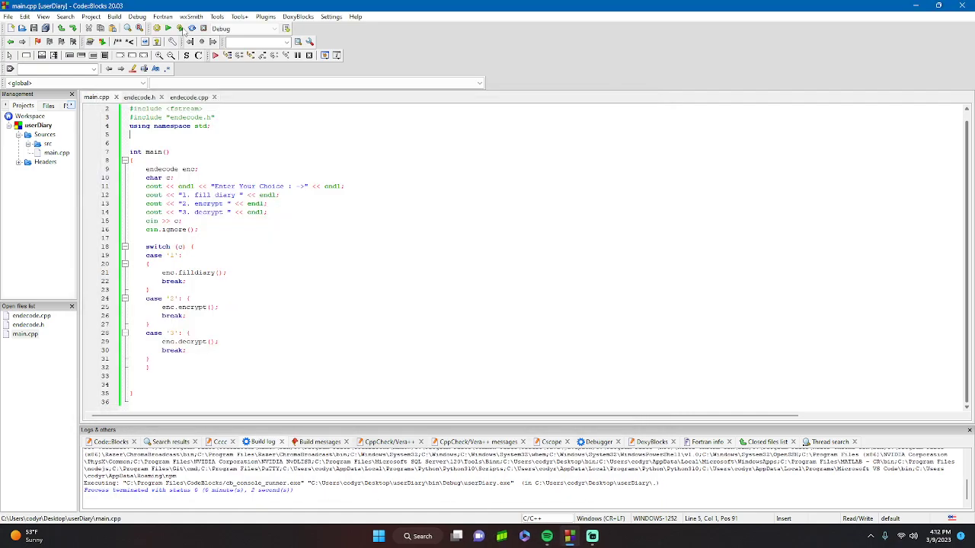
pyautogui.click(421, 536)
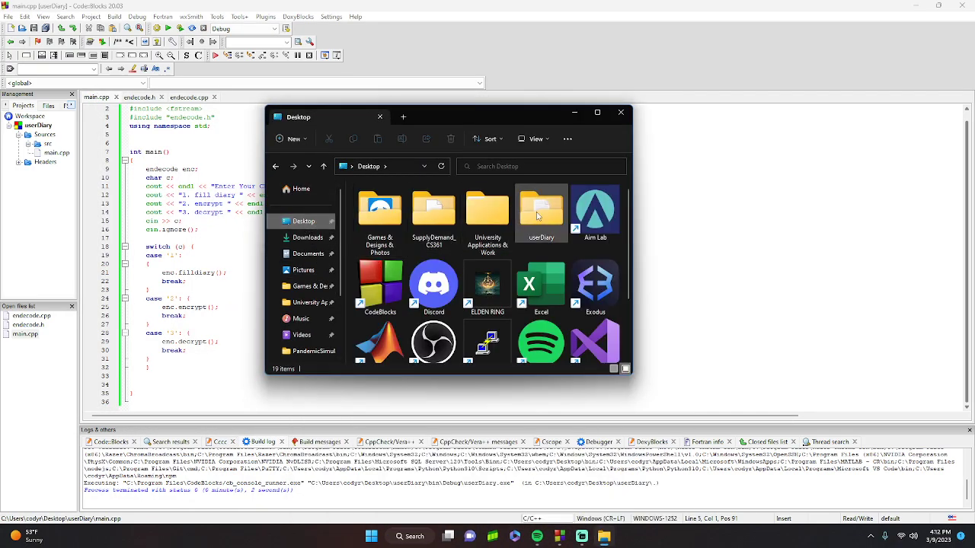
# View decrypt.txt and encrypt.txt in the userDiary folder, then close the window.
pyautogui.doubleClick(541, 210)
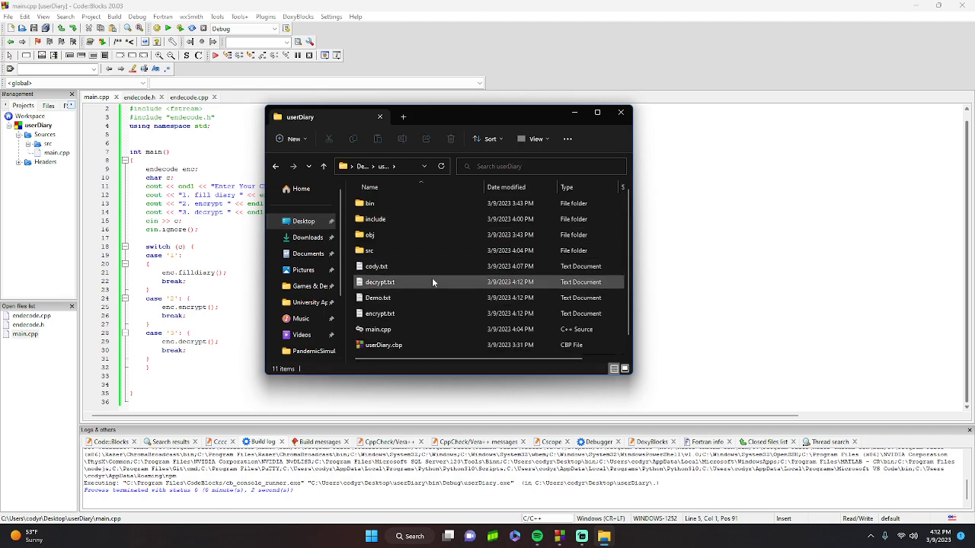
pyautogui.doubleClick(380, 282)
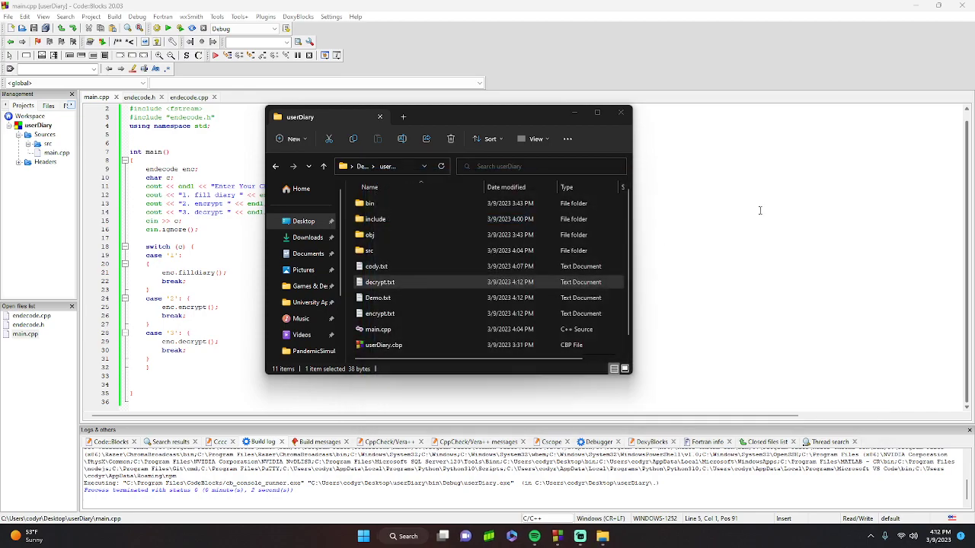
pyautogui.doubleClick(380, 313)
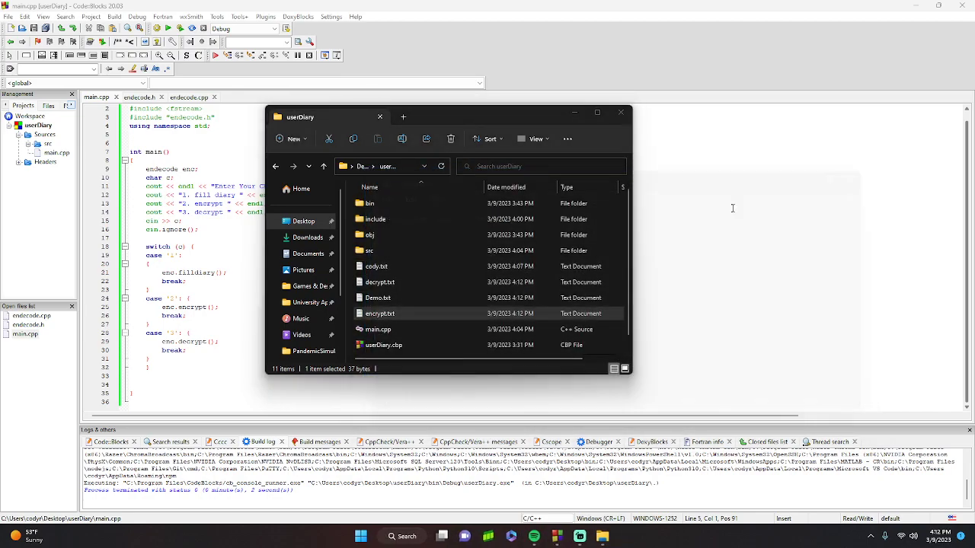
pyautogui.click(380, 313)
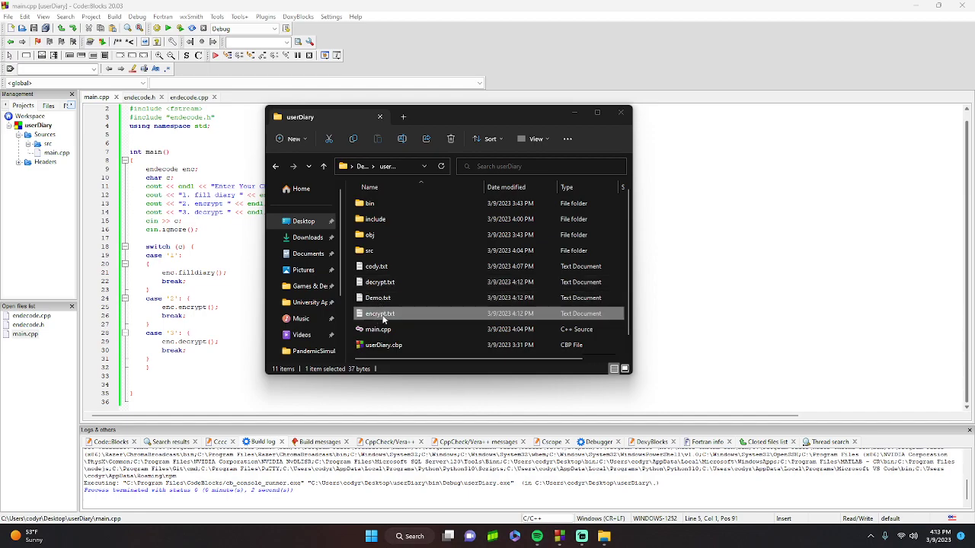
pyautogui.click(376, 266)
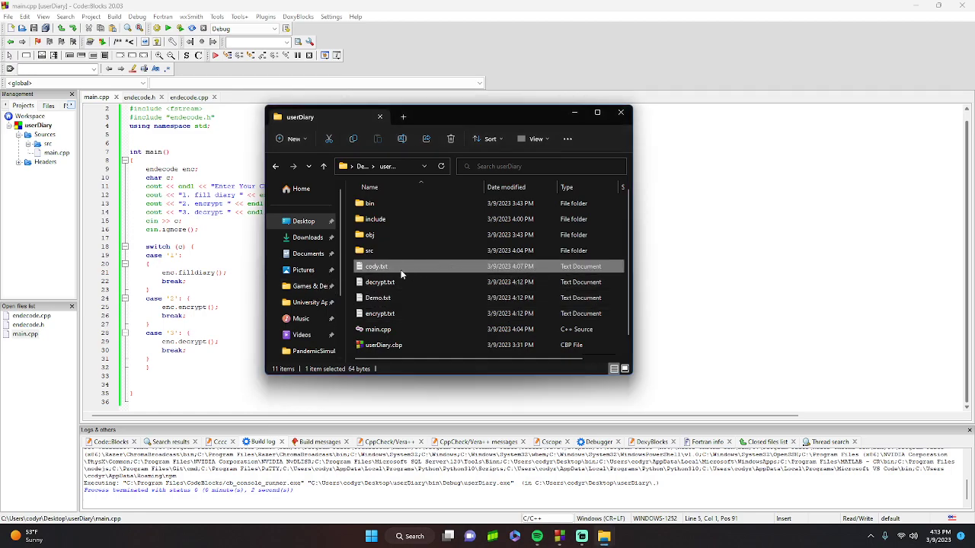
pyautogui.moveTo(378, 298)
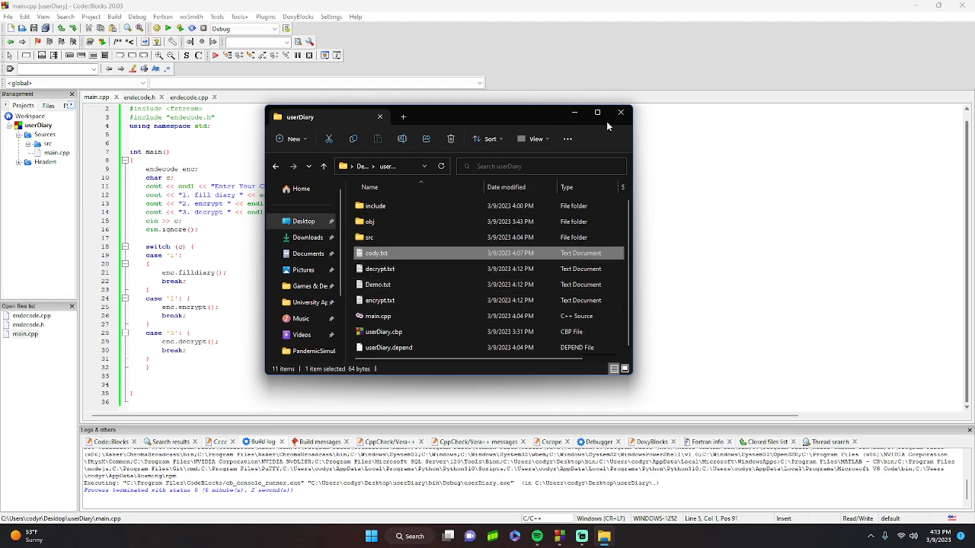
pyautogui.click(621, 112)
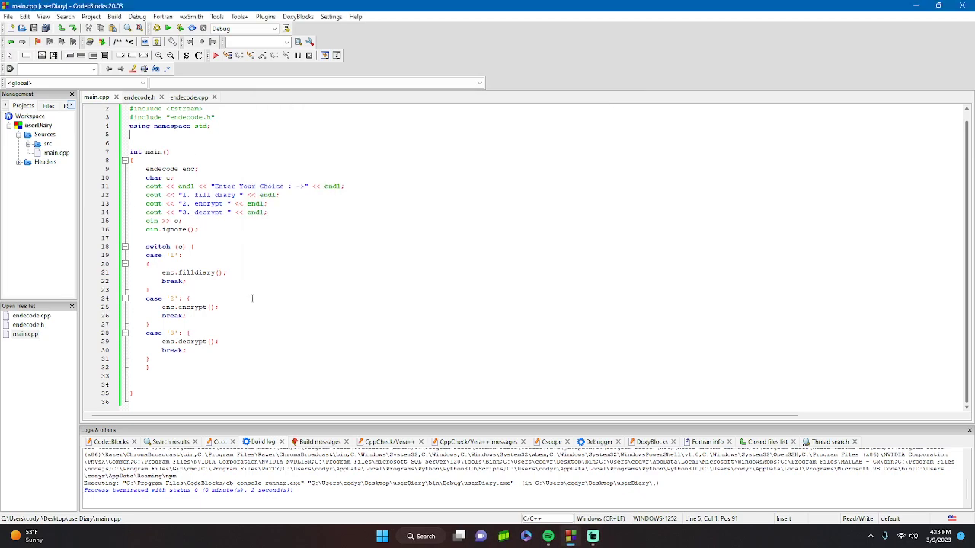